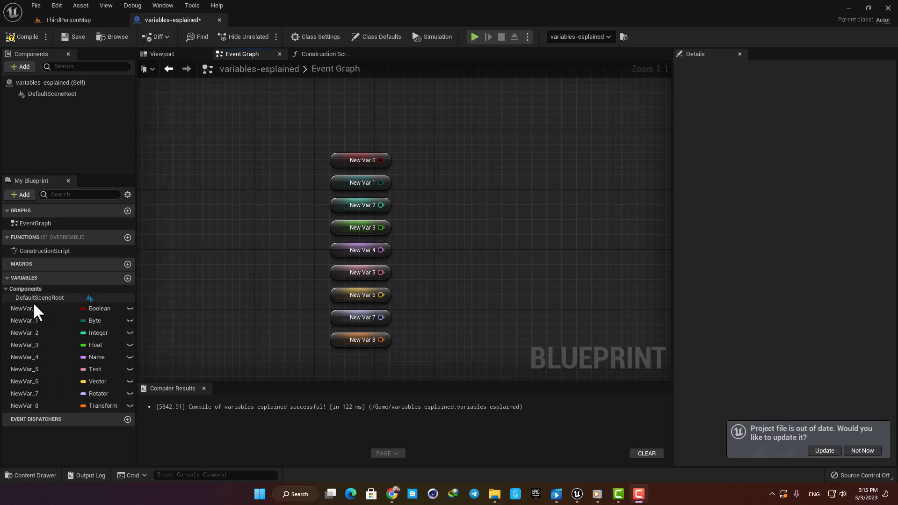
Browse the list of available variable types and dismiss it unchanged.
{"action": "left_click", "coordinate": [109, 320]}
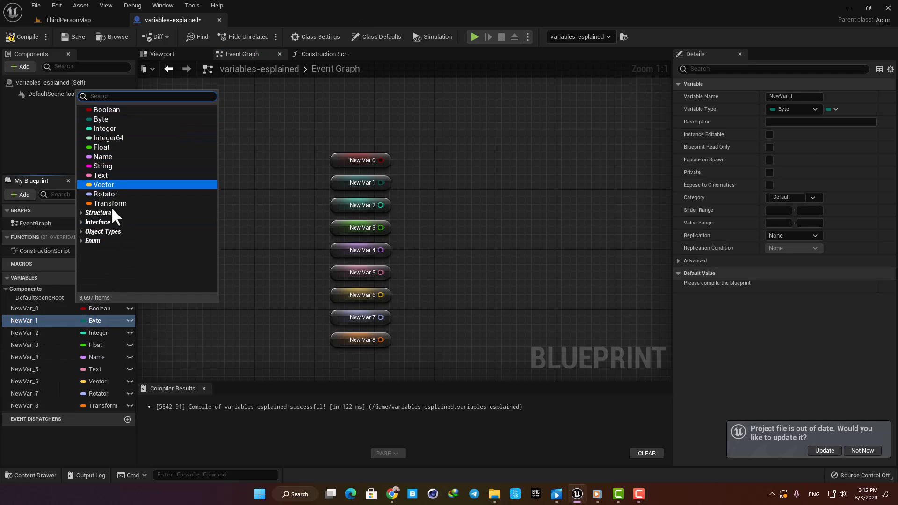
{"action": "mouse_move", "coordinate": [102, 166]}
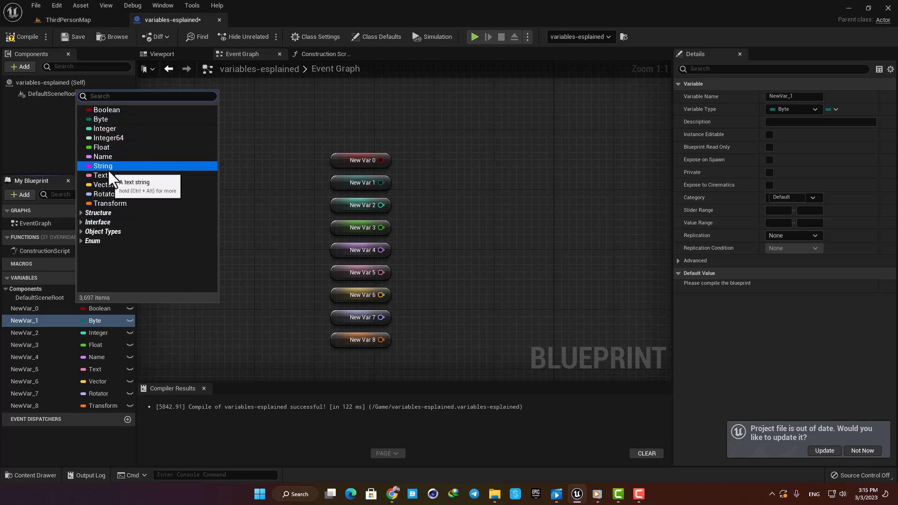
{"action": "mouse_move", "coordinate": [109, 204]}
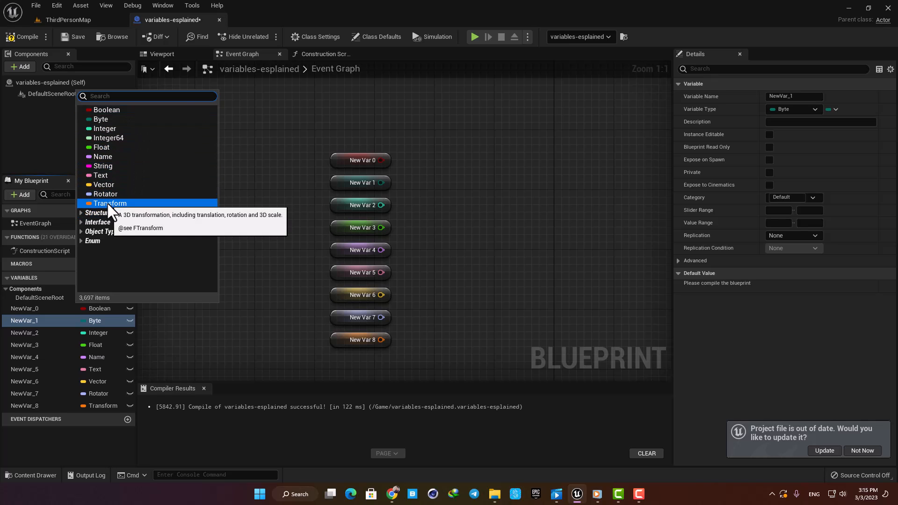
{"action": "left_click", "coordinate": [255, 153]}
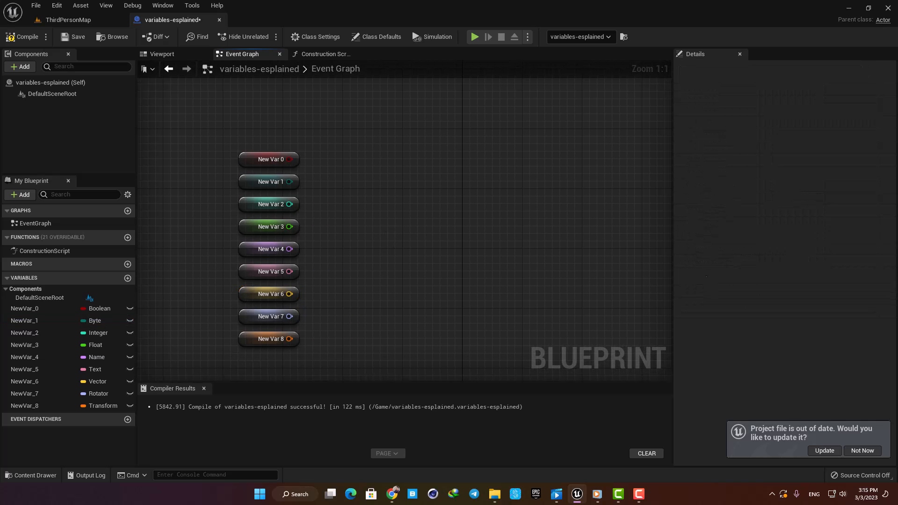
{"action": "left_click", "coordinate": [24, 320]}
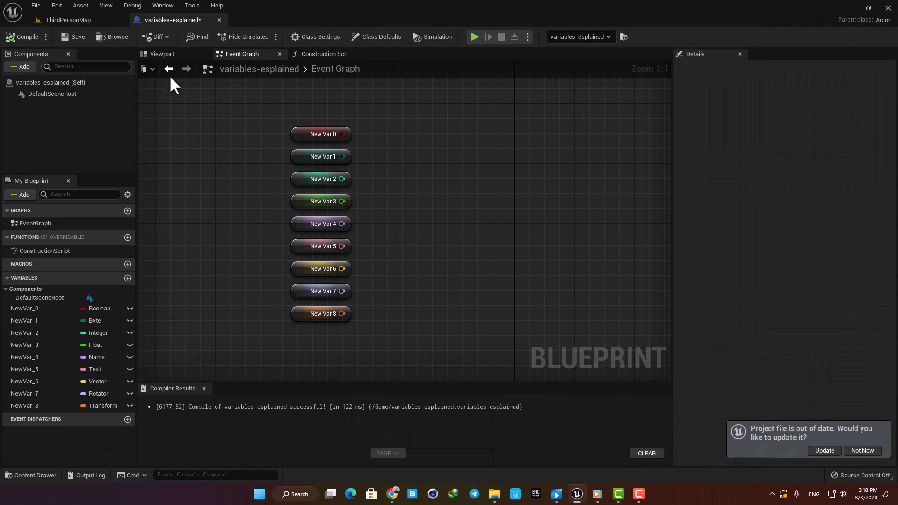
Inspect the Boolean, Byte, Integer and Text getters, then reopen variables-explained.
{"action": "left_click", "coordinate": [321, 134]}
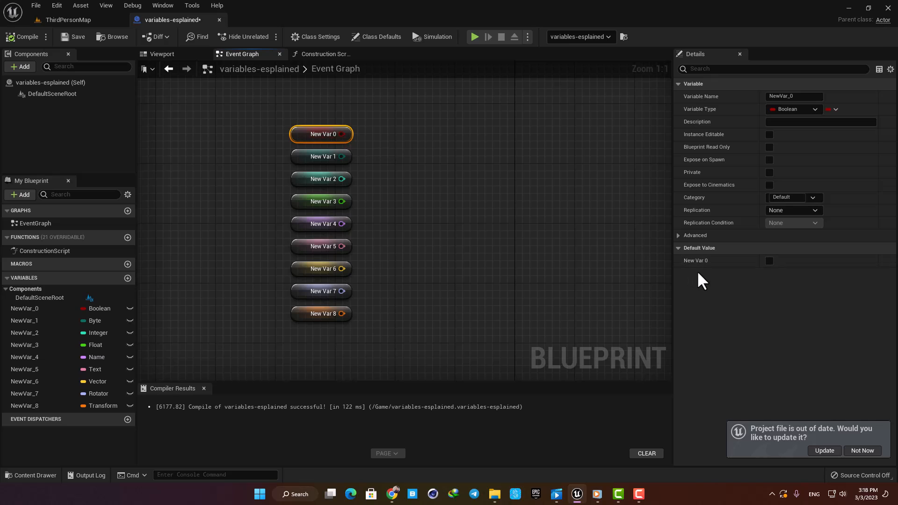
{"action": "left_click", "coordinate": [321, 156]}
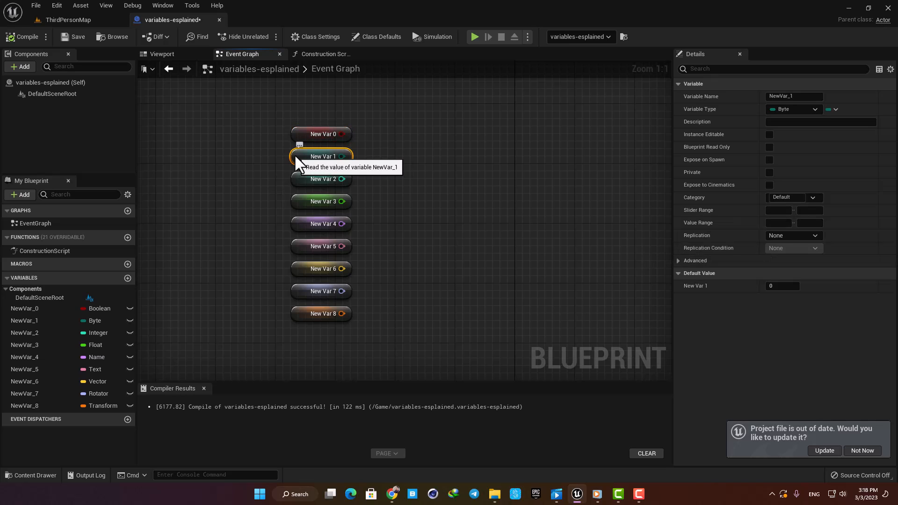
{"action": "left_click", "coordinate": [321, 179]}
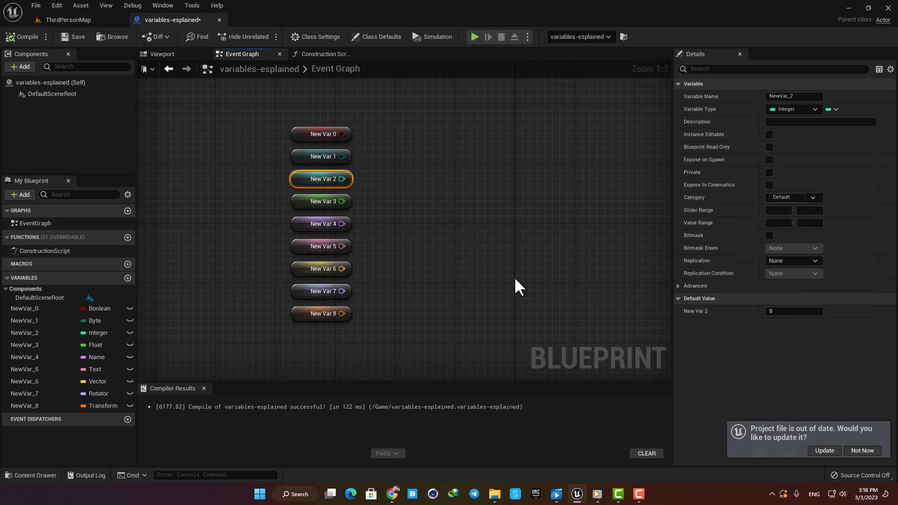
{"action": "left_click", "coordinate": [321, 247]}
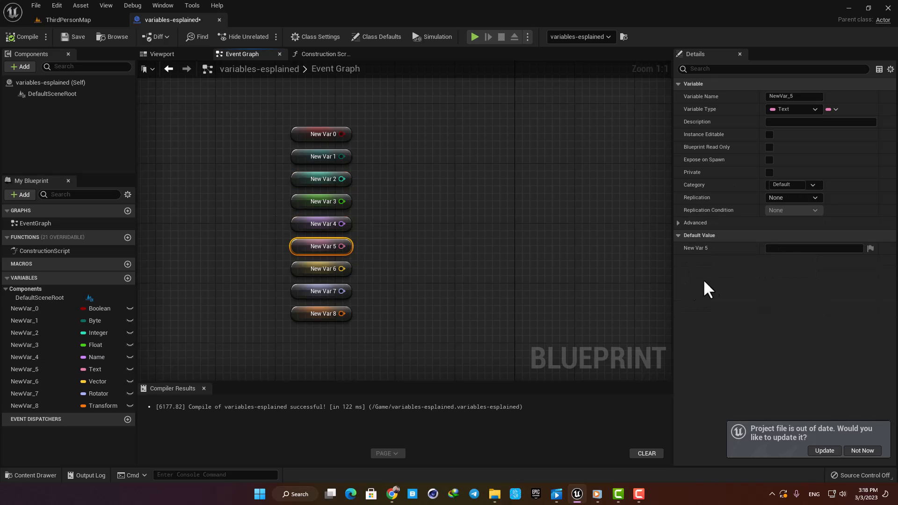
{"action": "left_click", "coordinate": [321, 291]}
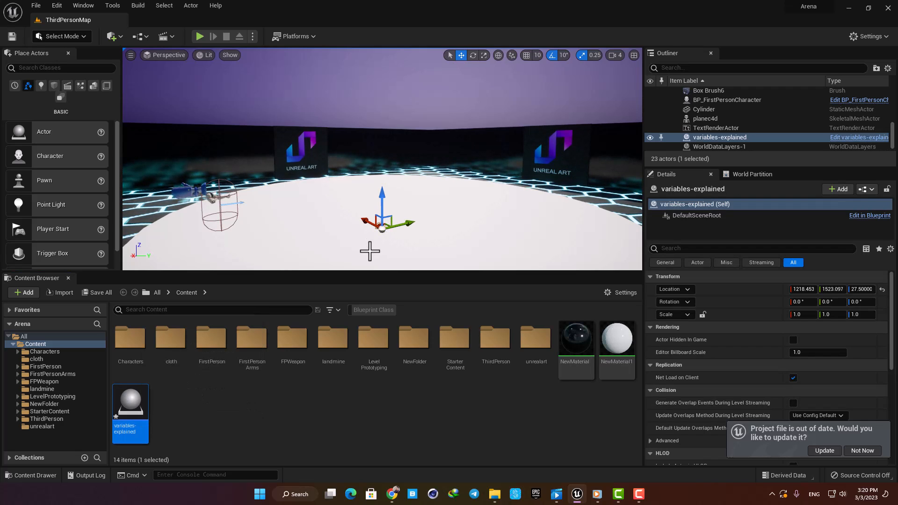
{"action": "double_click", "coordinate": [130, 401]}
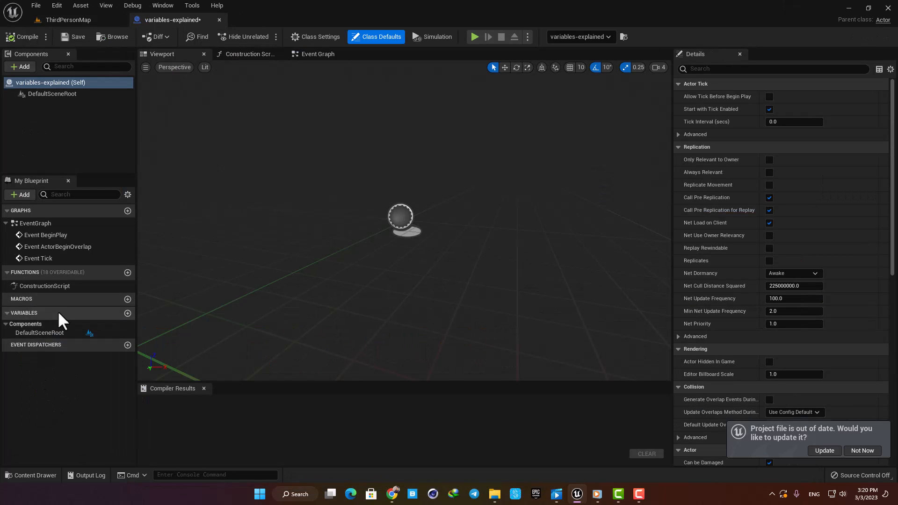
Add a Boolean variable NewVar_0 and go to the empty Event Graph.
{"action": "left_click", "coordinate": [128, 312]}
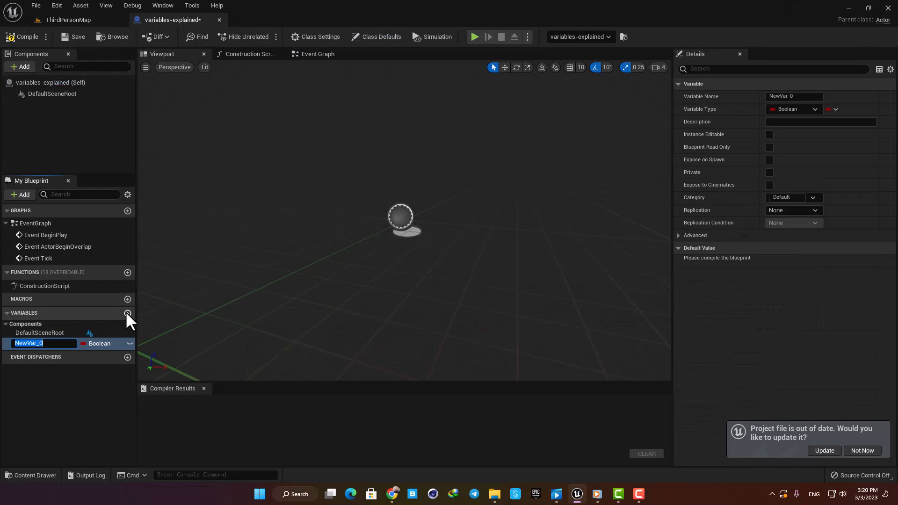
{"action": "mouse_move", "coordinate": [105, 343]}
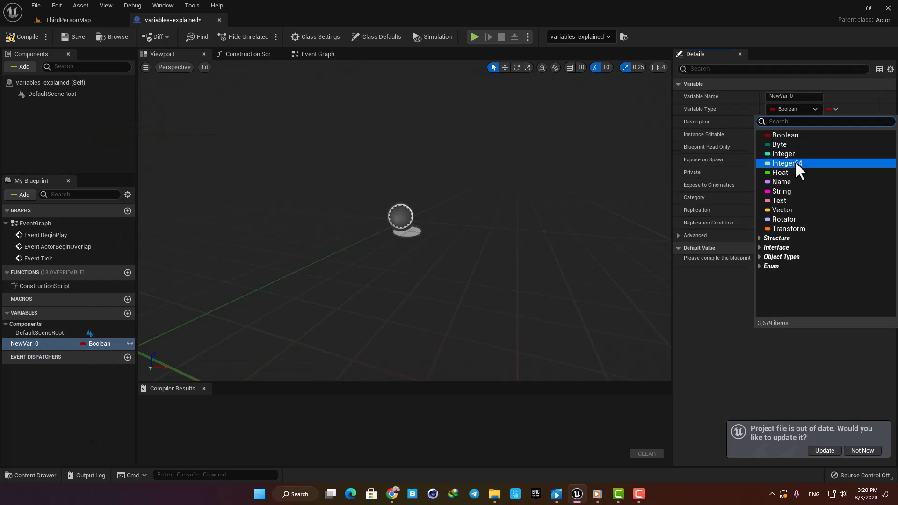
{"action": "mouse_move", "coordinate": [787, 229]}
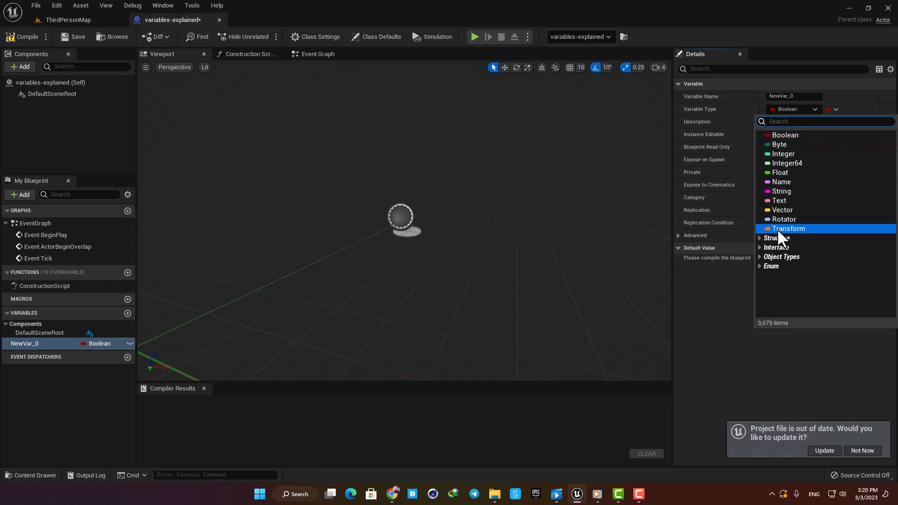
{"action": "left_click", "coordinate": [776, 237]}
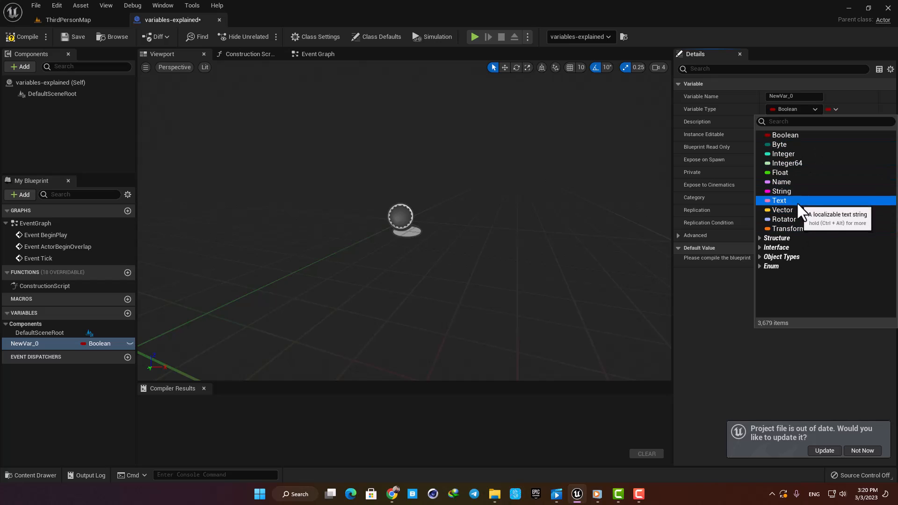
{"action": "mouse_move", "coordinate": [782, 209]}
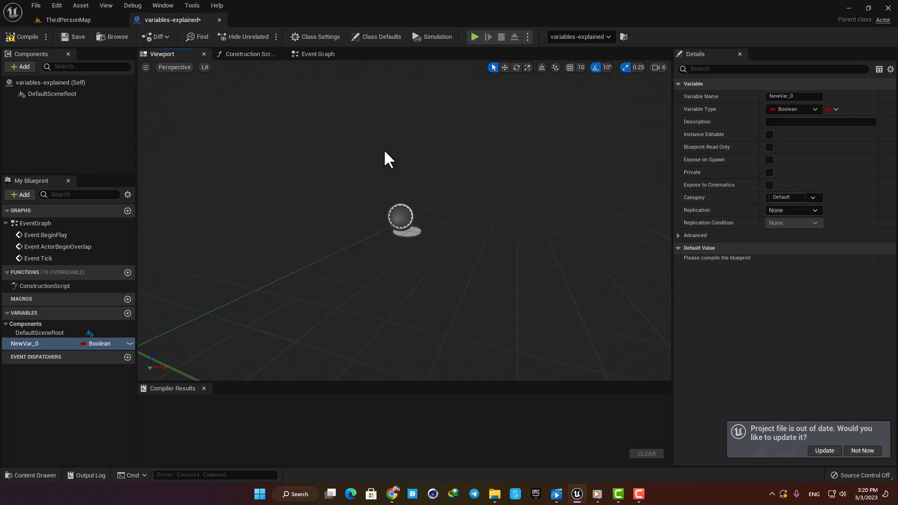
{"action": "left_click", "coordinate": [317, 53]}
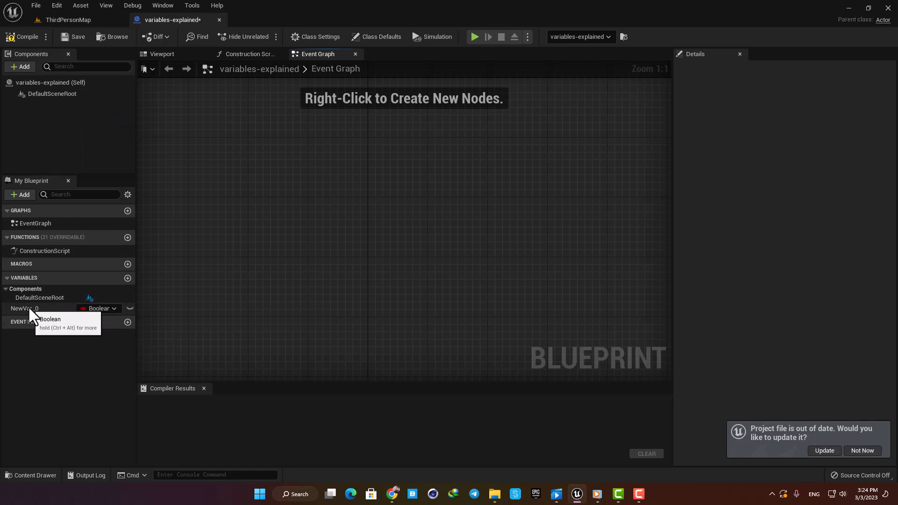
Drop a NewVar_0 getter node into the graph, select it, and compile.
{"action": "left_click", "coordinate": [24, 308]}
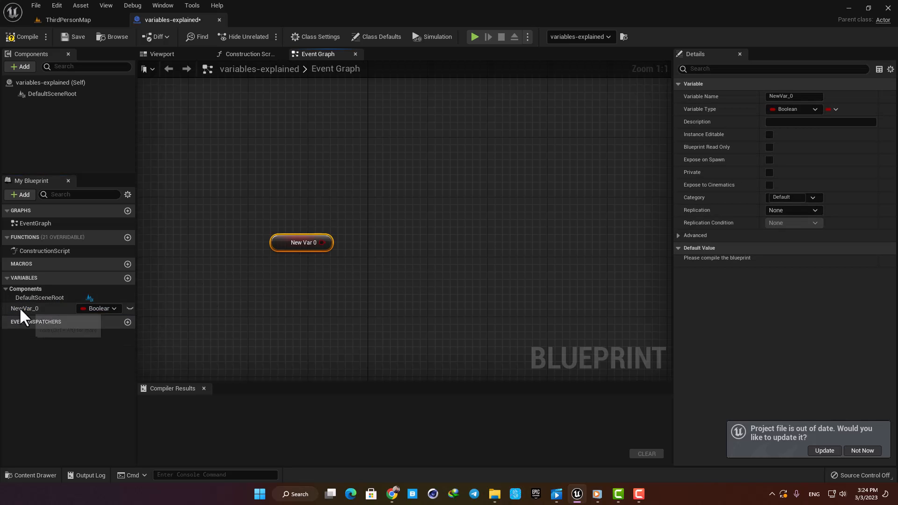
{"action": "left_click_drag", "start_coordinate": [25, 308], "coordinate": [292, 312]}
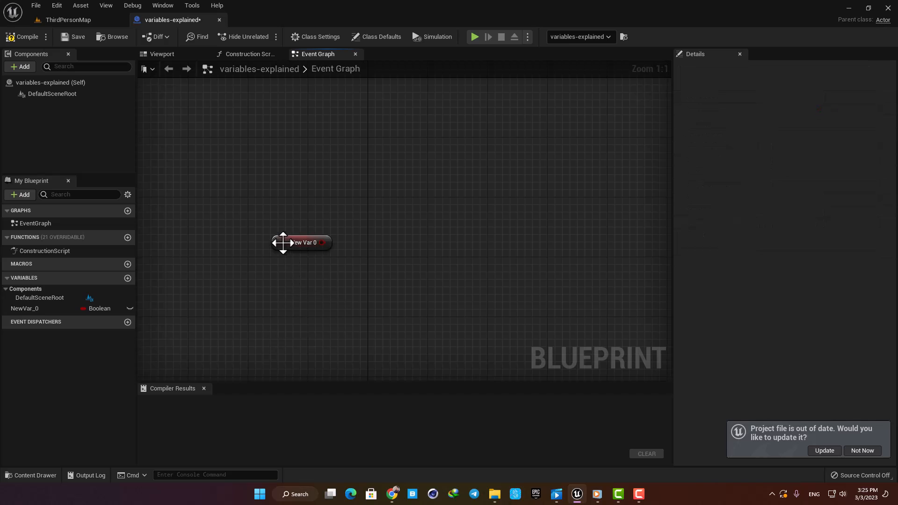
{"action": "left_click", "coordinate": [301, 242]}
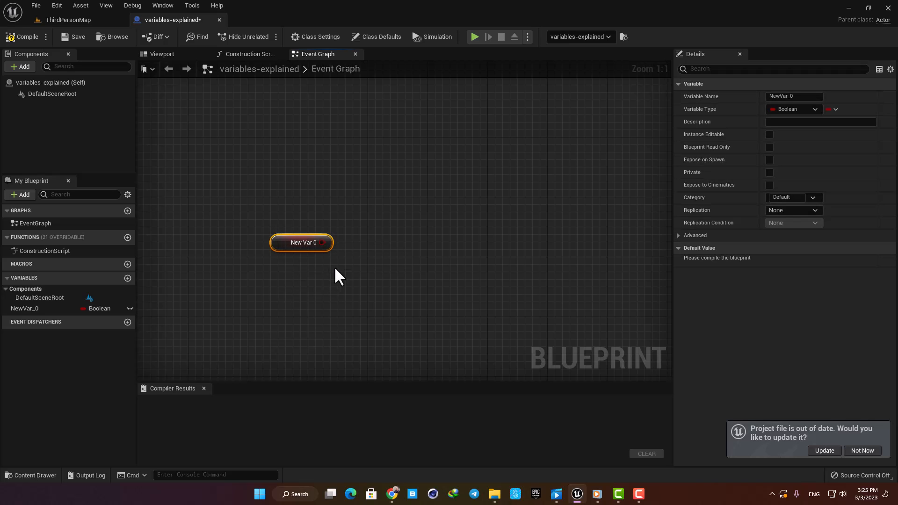
{"action": "mouse_move", "coordinate": [365, 25]}
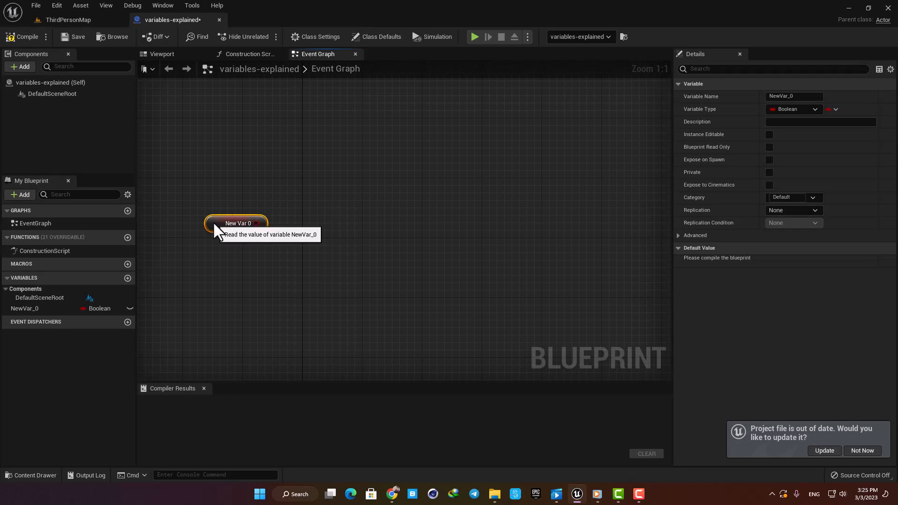
{"action": "mouse_move", "coordinate": [785, 304]}
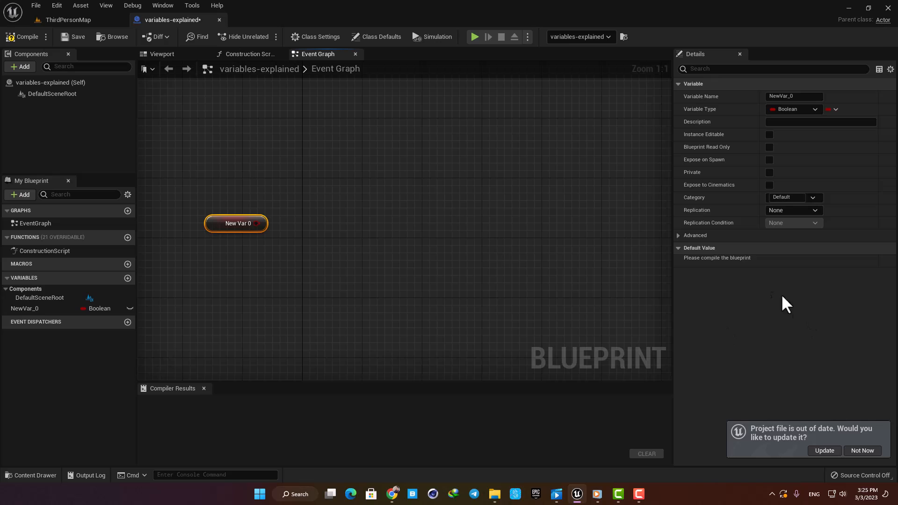
{"action": "mouse_move", "coordinate": [742, 269]}
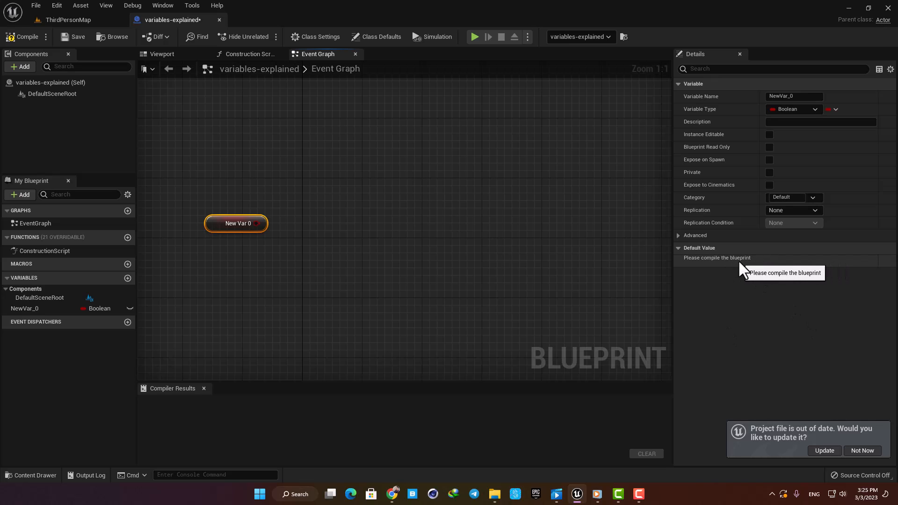
{"action": "mouse_move", "coordinate": [23, 36]}
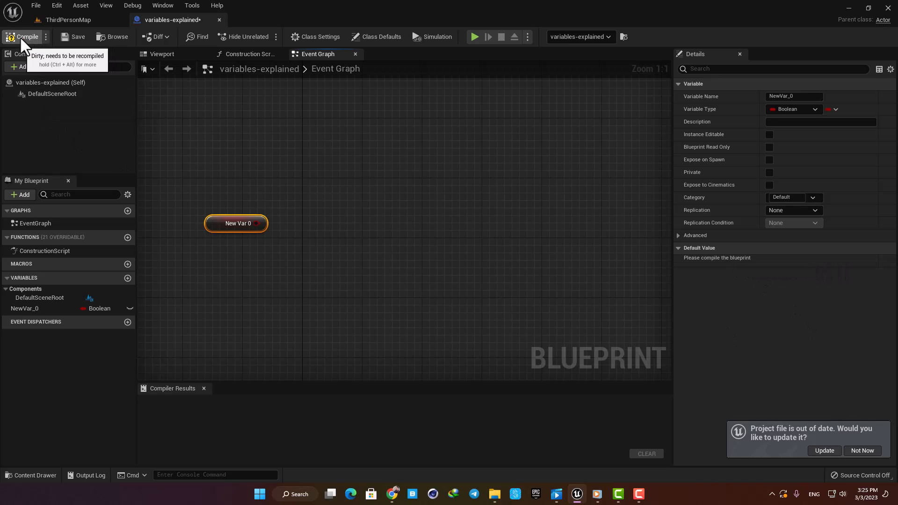
{"action": "left_click", "coordinate": [25, 36]}
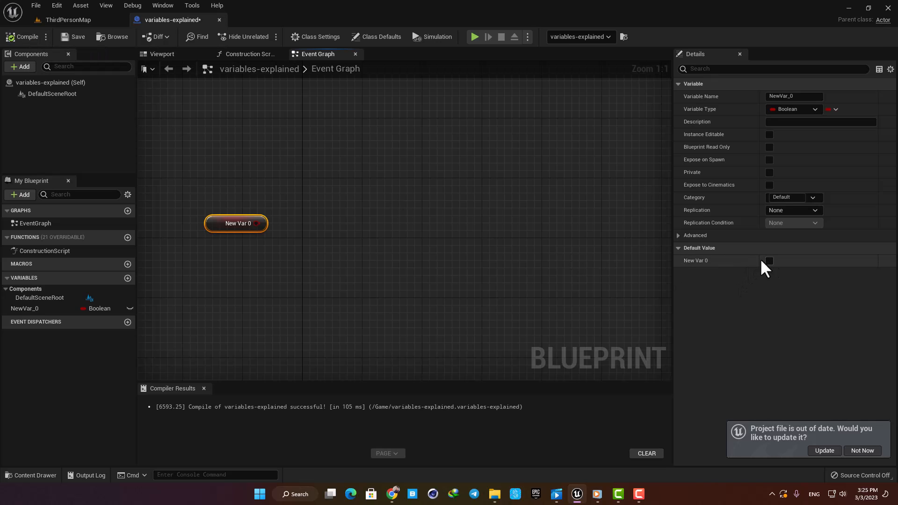
{"action": "mouse_move", "coordinate": [769, 261]}
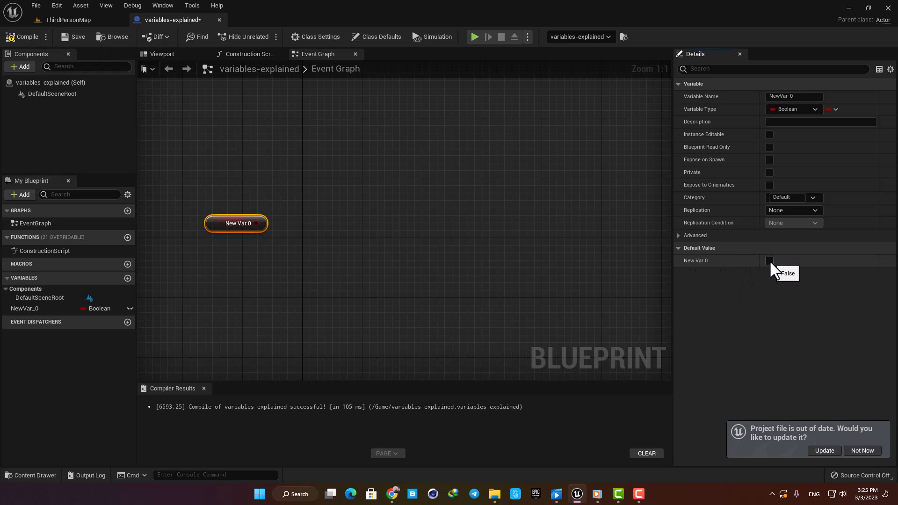
{"action": "mouse_move", "coordinate": [760, 292]}
{"action": "type", "text": "event"}
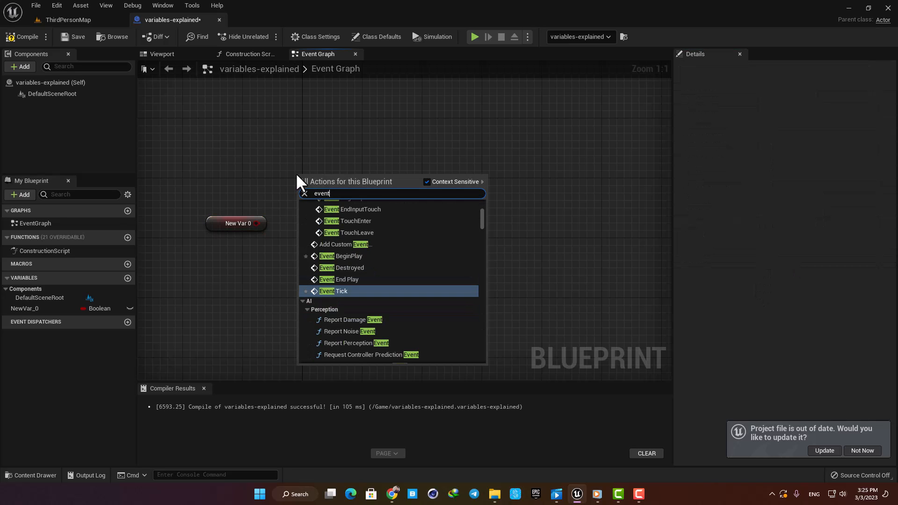
Wire Event Tick into a Branch printing 'boolean is true' and 'boolean is false'.
{"action": "left_click", "coordinate": [336, 291]}
{"action": "type", "text": "branch"}
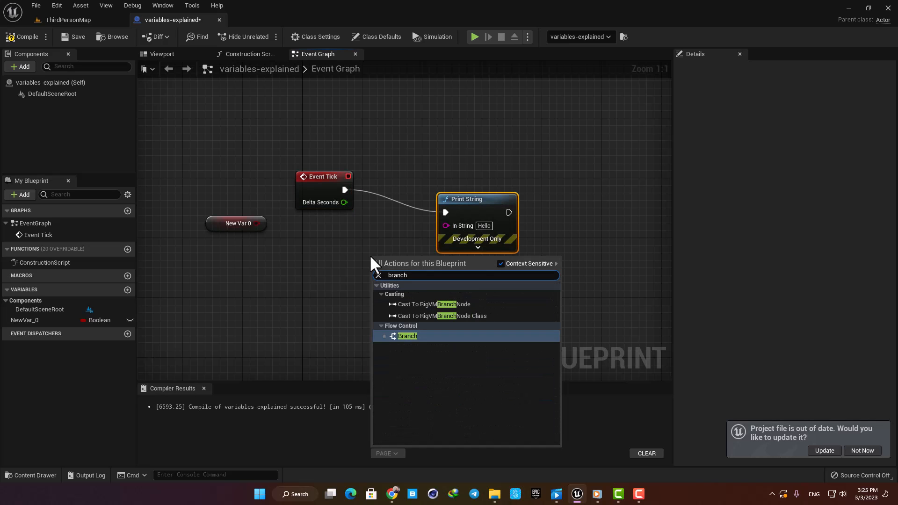
{"action": "left_click", "coordinate": [407, 336]}
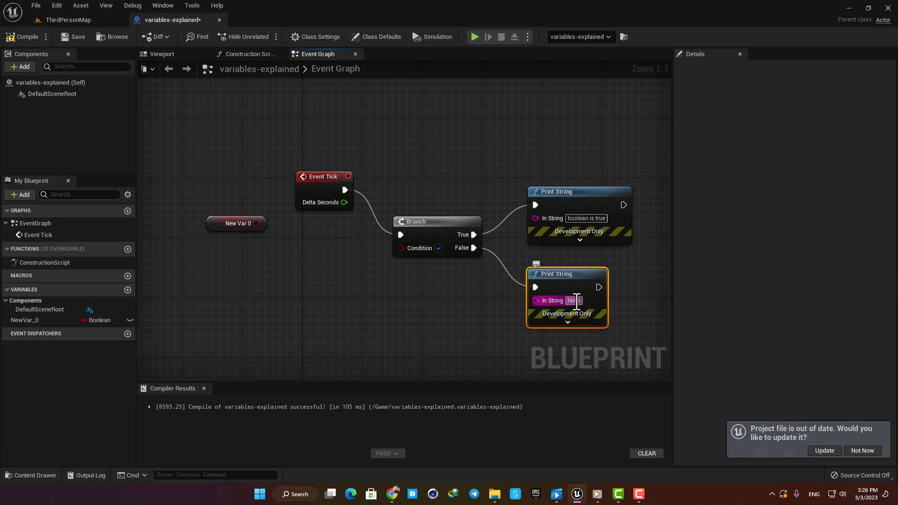
{"action": "type", "text": "boolean"}
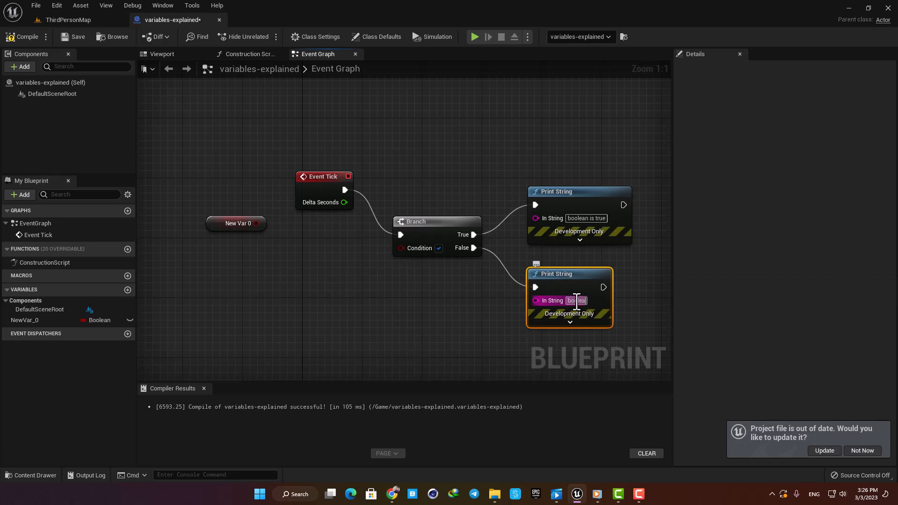
{"action": "type", "text": "boolean is false"}
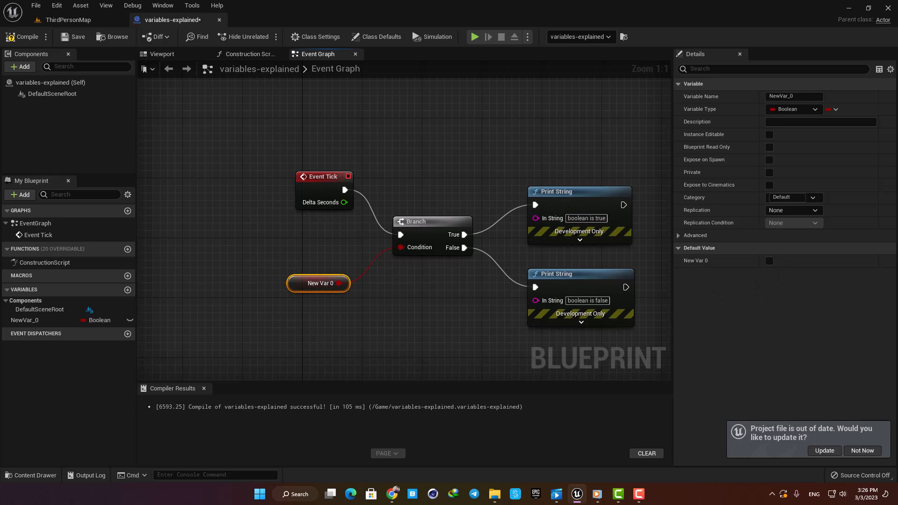
Toggle NewVar_0's default value on and off, compile, and leave it false.
{"action": "left_click", "coordinate": [769, 261]}
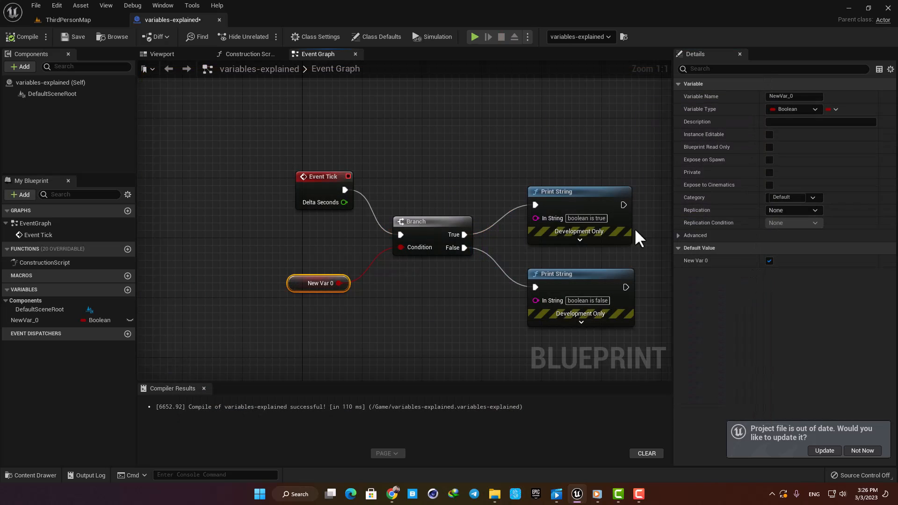
{"action": "left_click", "coordinate": [769, 260]}
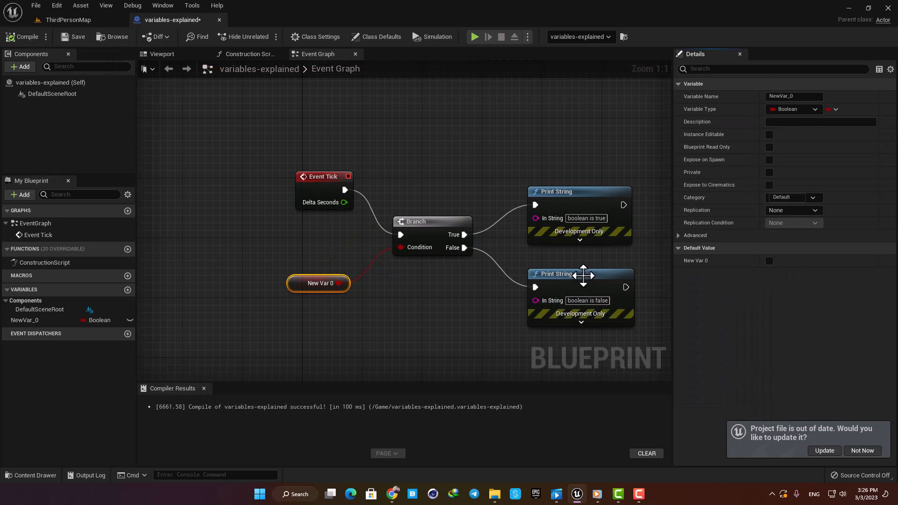
{"action": "left_click", "coordinate": [474, 37]}
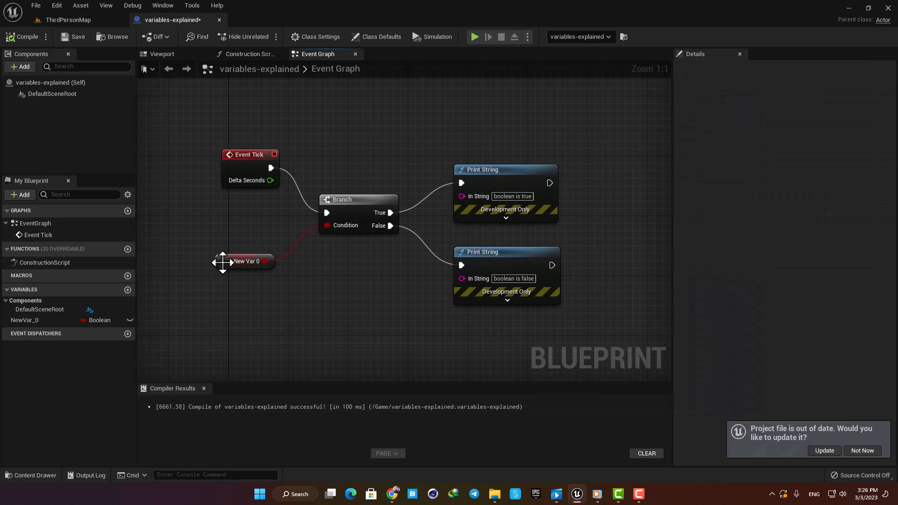
{"action": "left_click", "coordinate": [247, 260]}
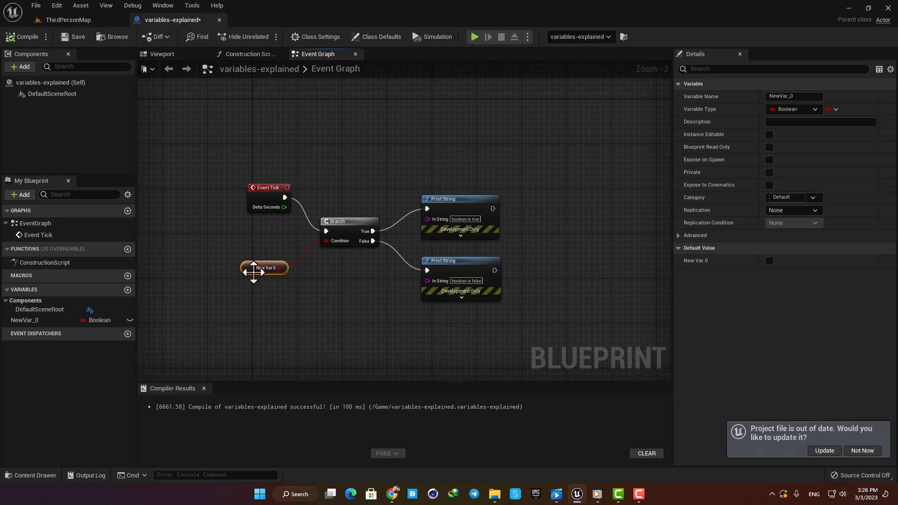
{"action": "left_click", "coordinate": [770, 261]}
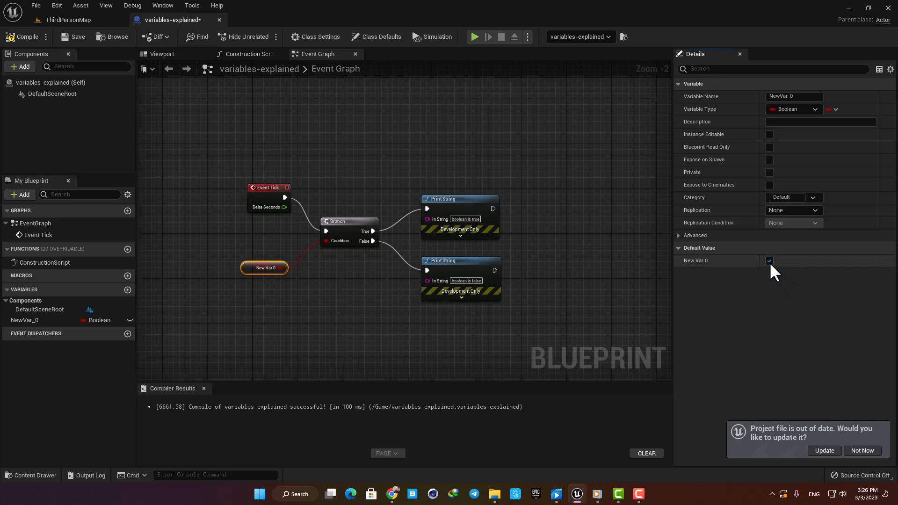
{"action": "left_click", "coordinate": [769, 260]}
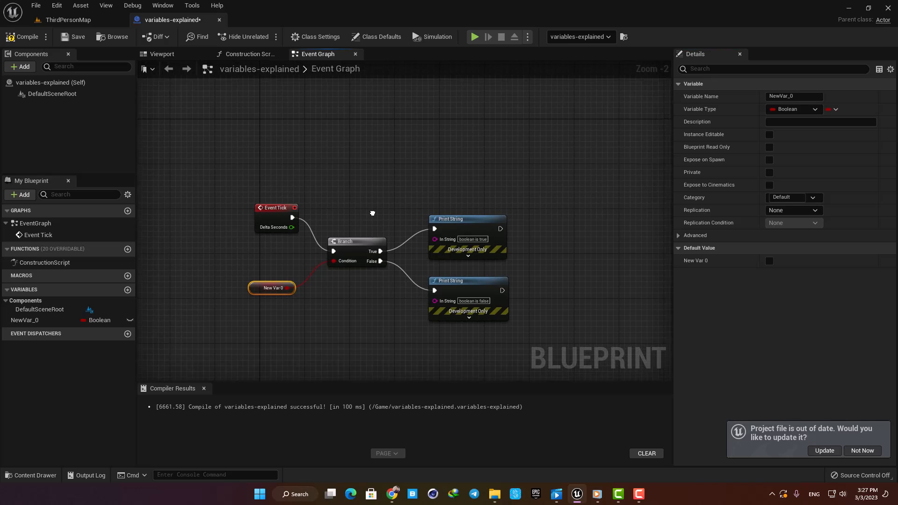
{"action": "left_click_drag", "start_coordinate": [372, 213], "coordinate": [366, 221]}
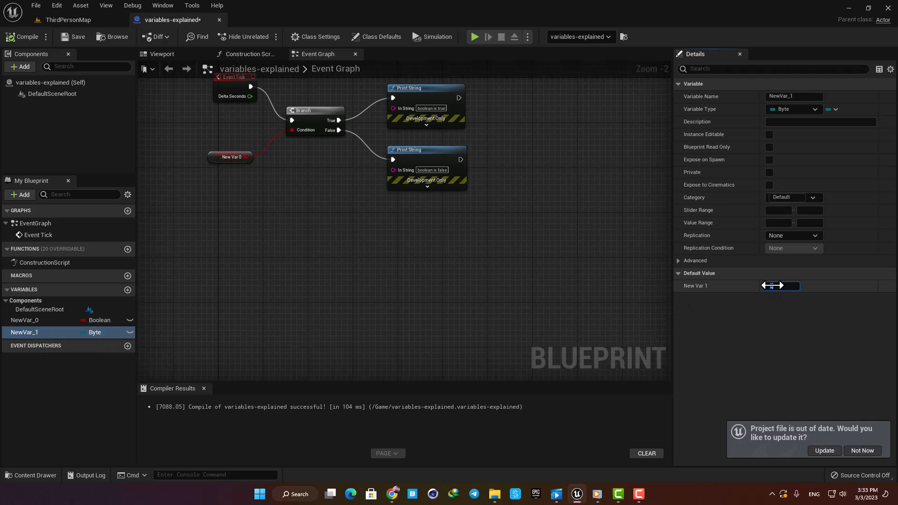
Add Byte NewVar_1 and Integer NewVar_2, then select NewVar_2's settings.
{"action": "left_click", "coordinate": [782, 285]}
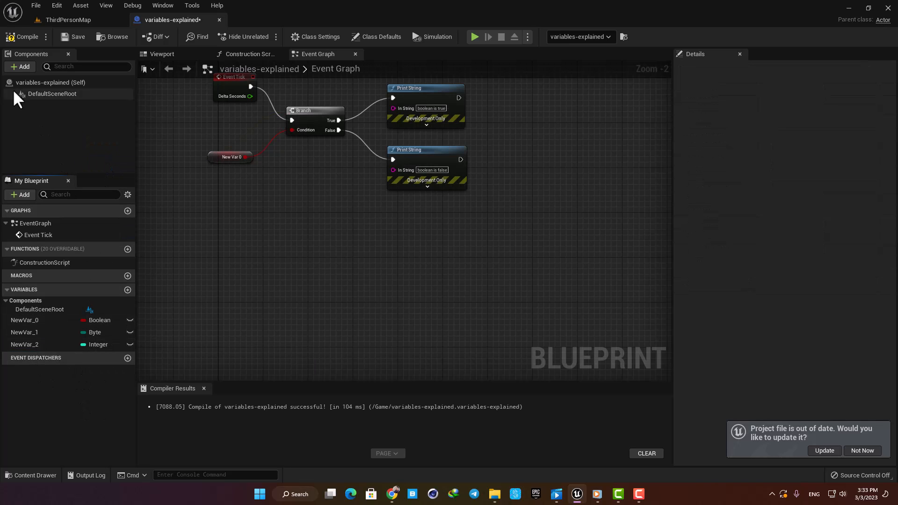
{"action": "left_click", "coordinate": [25, 344]}
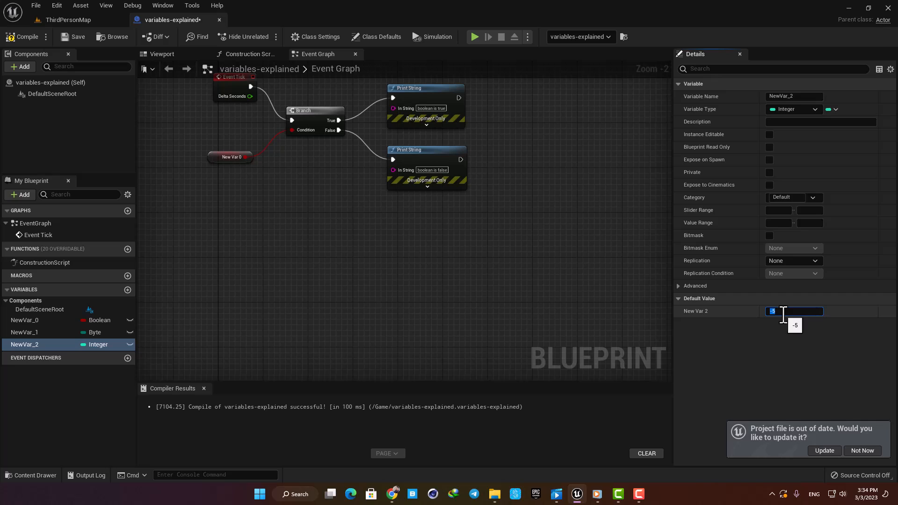
Set the Integer NewVar_2's default value to 6.
{"action": "type", "text": "6.8"}
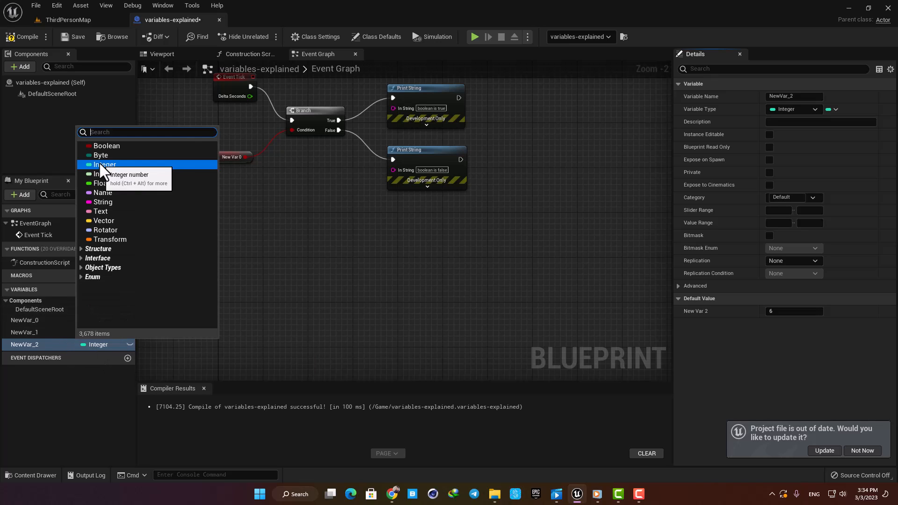
{"action": "mouse_move", "coordinate": [105, 164]}
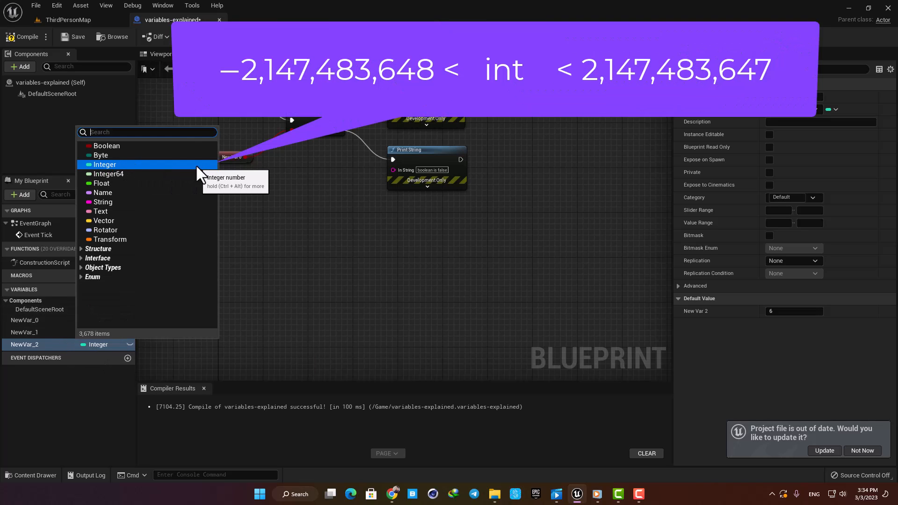
{"action": "mouse_move", "coordinate": [108, 173]}
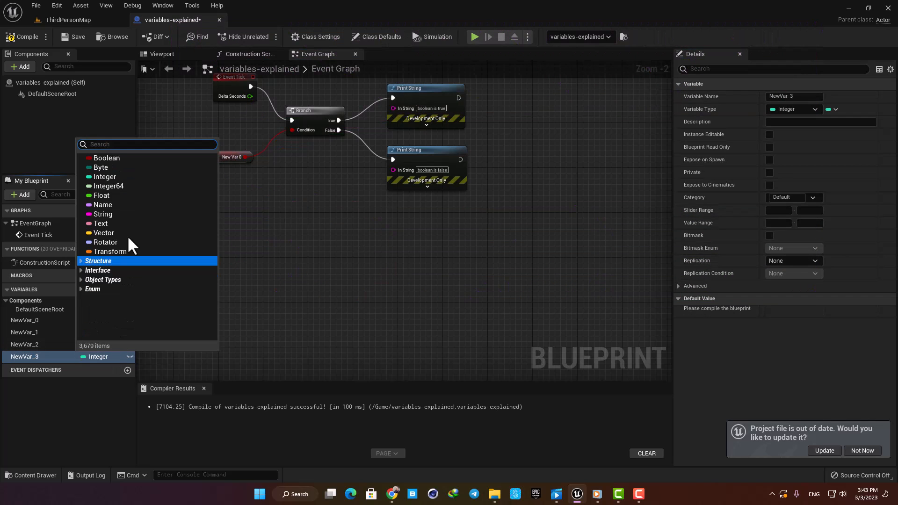
Make NewVar_3 a Float with default 8.3, then add NewVar_4.
{"action": "left_click", "coordinate": [101, 196]}
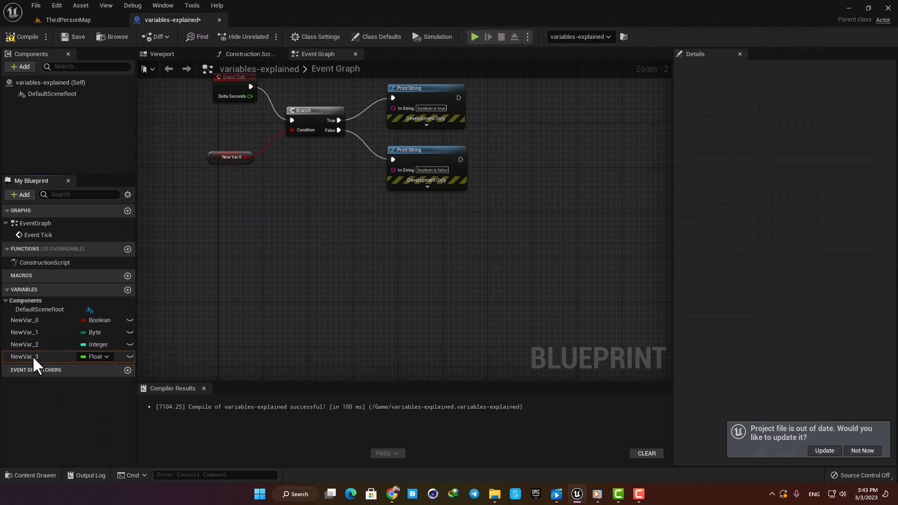
{"action": "left_click", "coordinate": [23, 356]}
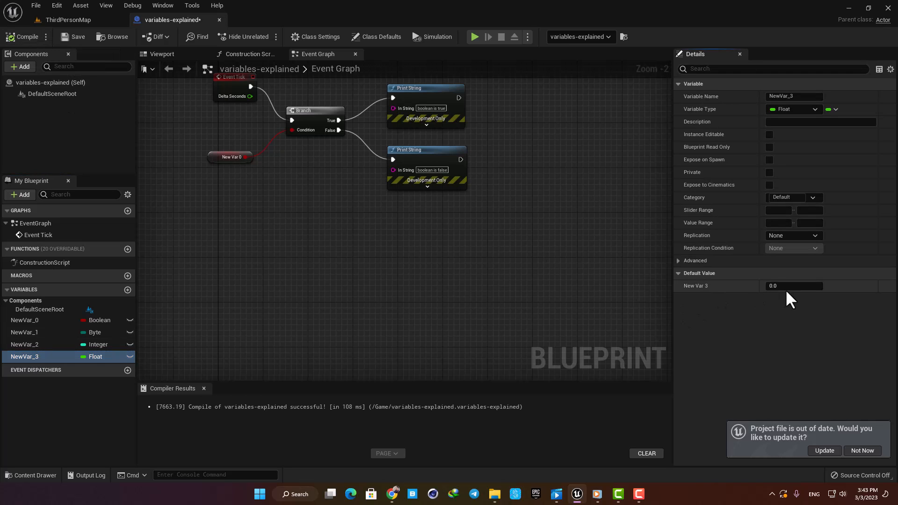
{"action": "left_click", "coordinate": [793, 286]}
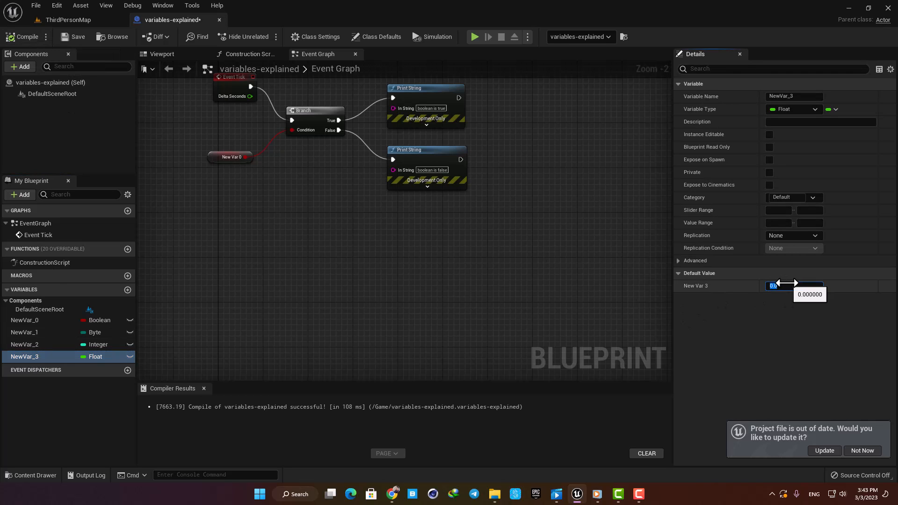
{"action": "type", "text": "8.3"}
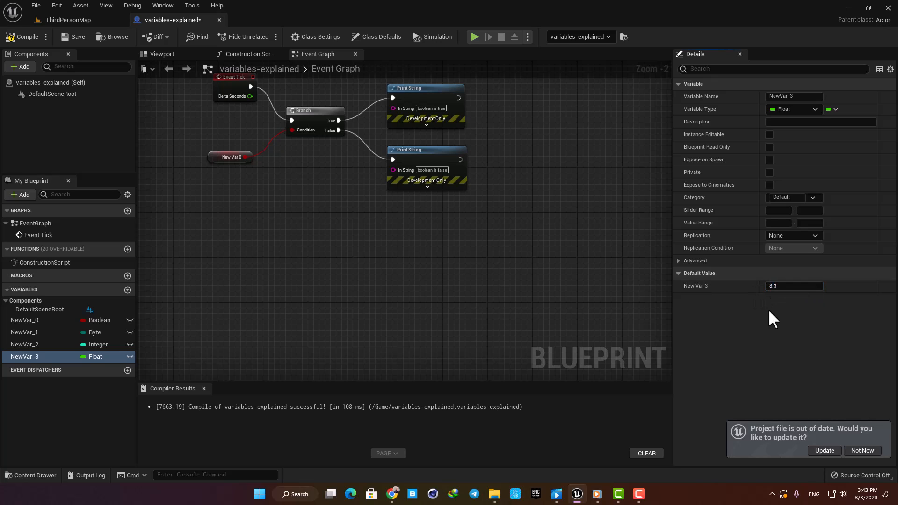
{"action": "left_click", "coordinate": [793, 285]}
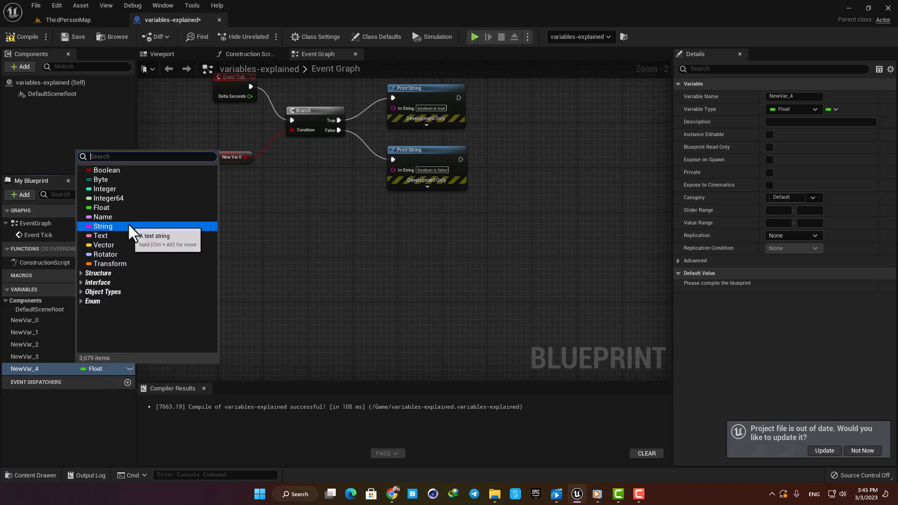
{"action": "mouse_move", "coordinate": [102, 217]}
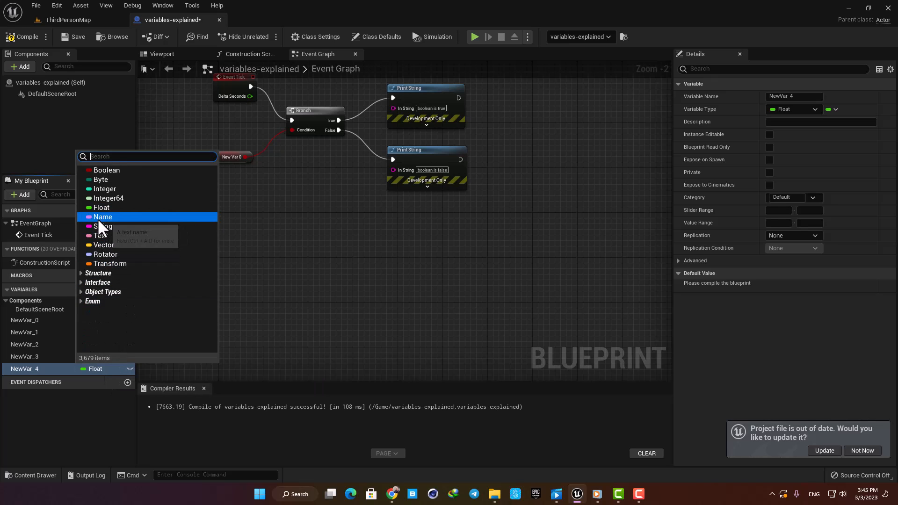
{"action": "mouse_move", "coordinate": [100, 236]}
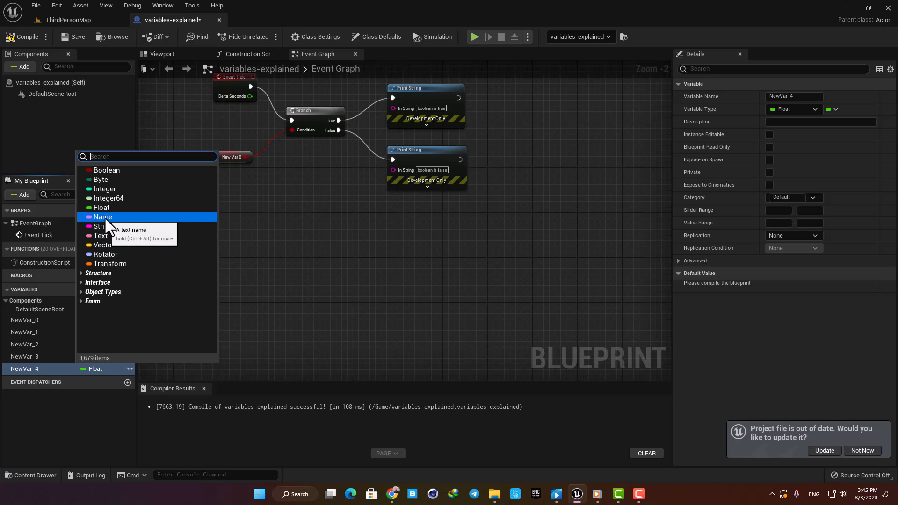
Change NewVar_4's type to Name and compile the blueprint.
{"action": "left_click", "coordinate": [102, 216]}
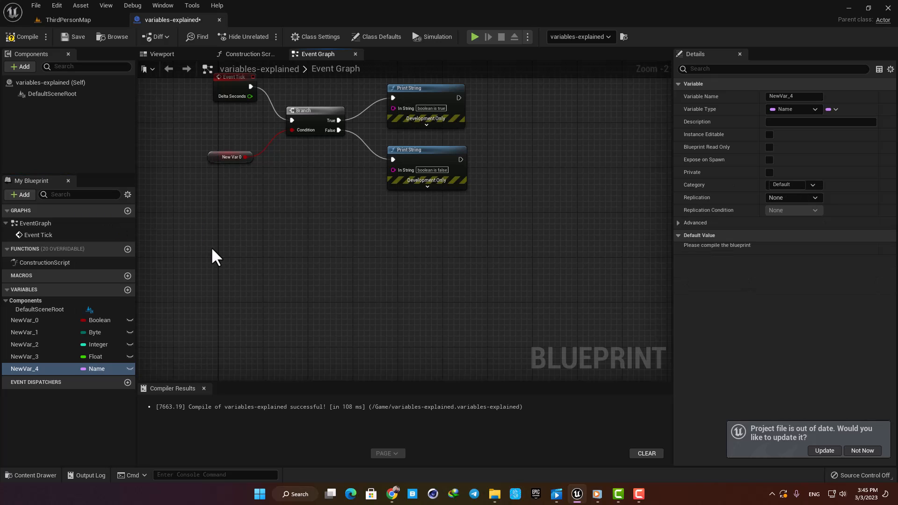
{"action": "mouse_move", "coordinate": [24, 36]}
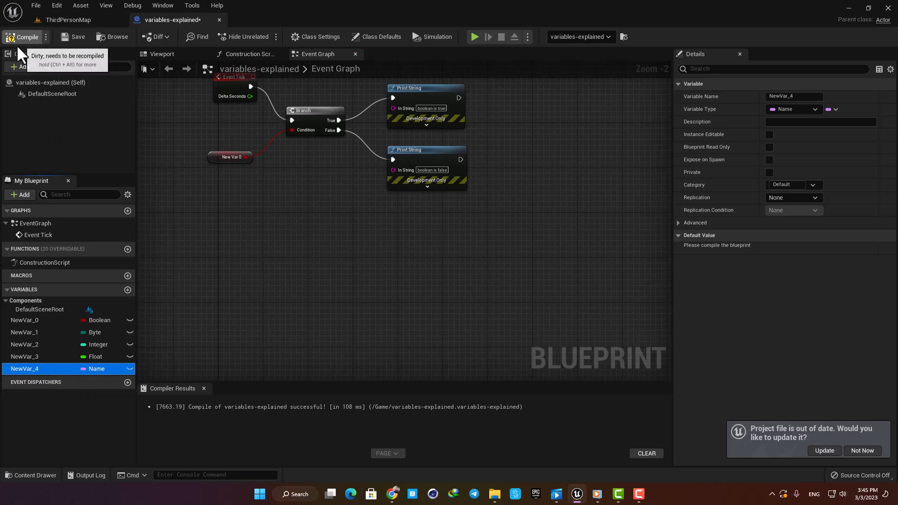
{"action": "left_click", "coordinate": [23, 37]}
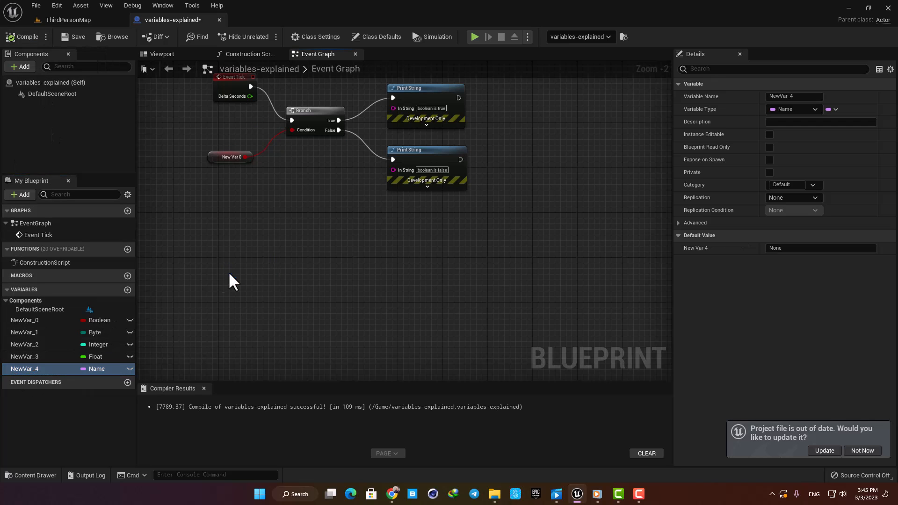
{"action": "left_click", "coordinate": [820, 248]}
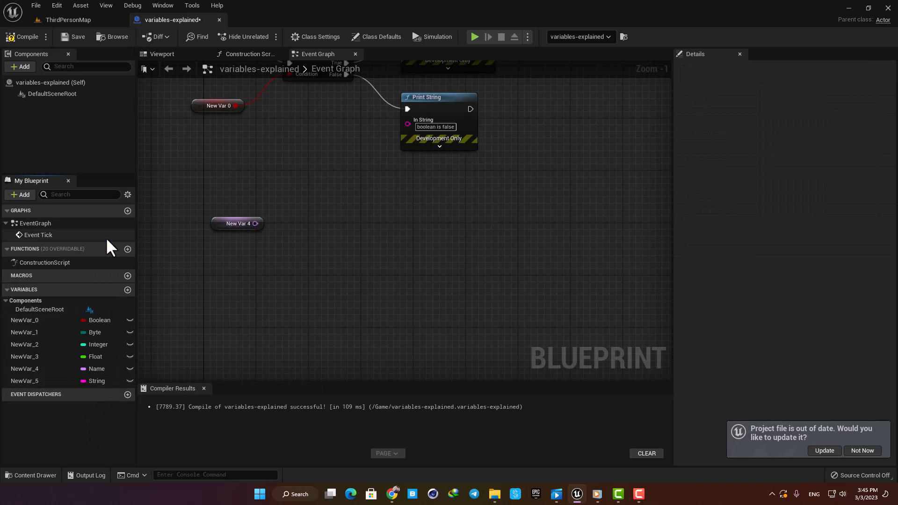
Set String NewVar_5's default value to 'alive', also typing 'dead'.
{"action": "left_click", "coordinate": [25, 380]}
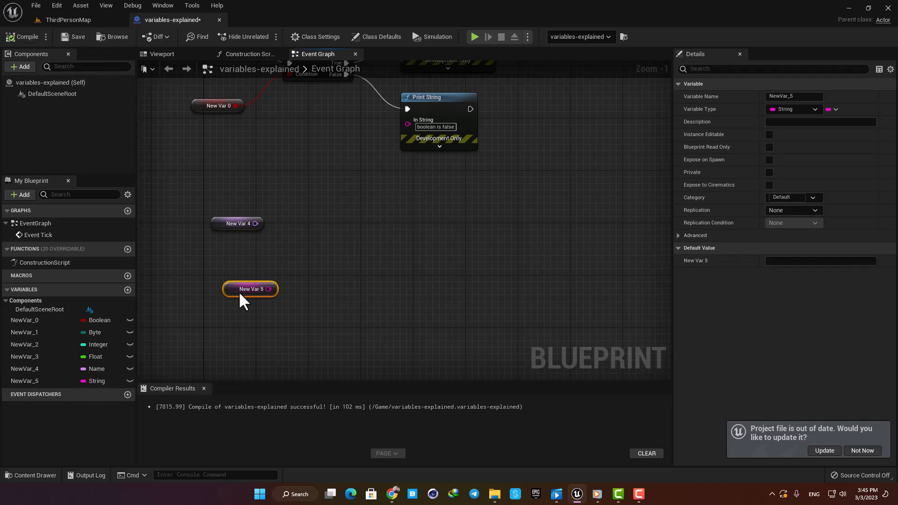
{"action": "left_click", "coordinate": [820, 261]}
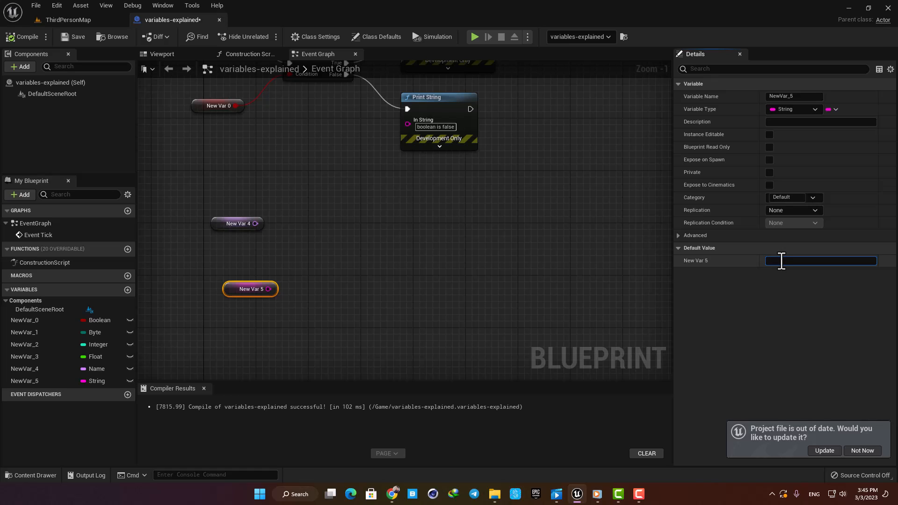
{"action": "type", "text": "alive"}
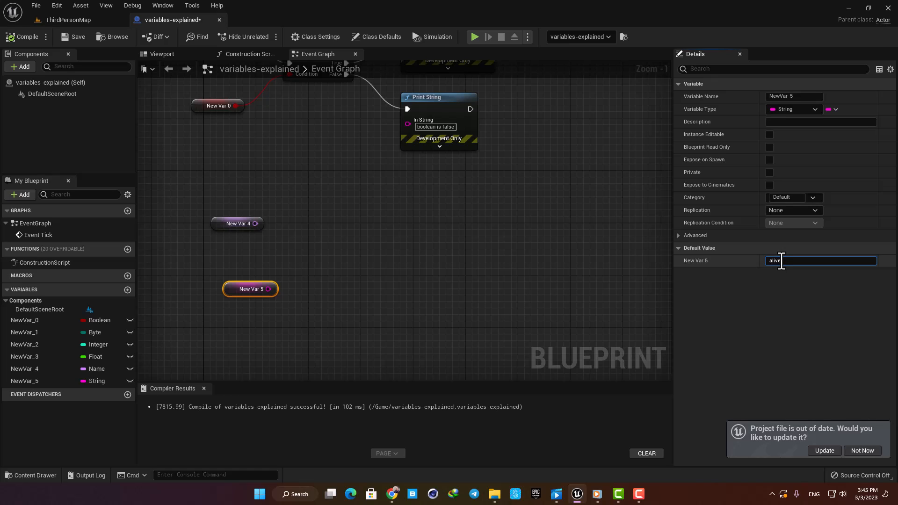
{"action": "type", "text": "dead"}
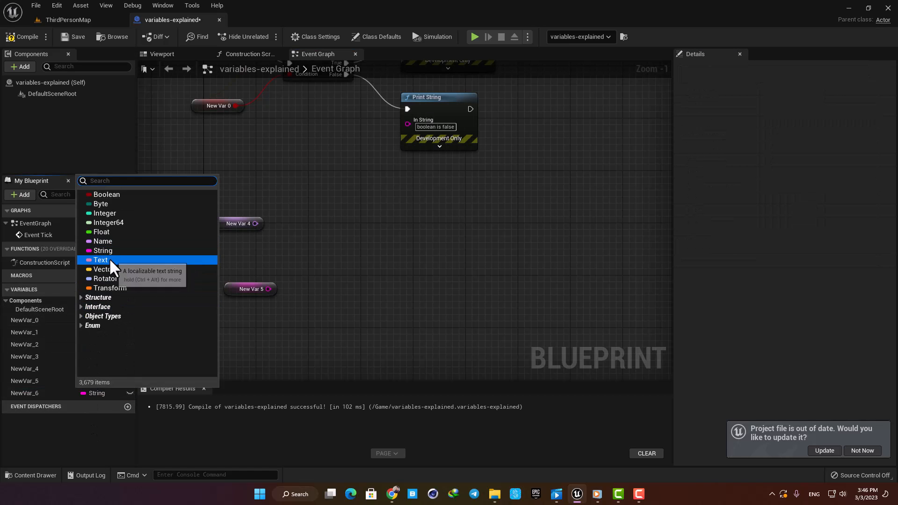
Make NewVar_6 a Text variable and place a getter for it in the graph.
{"action": "left_click", "coordinate": [99, 259]}
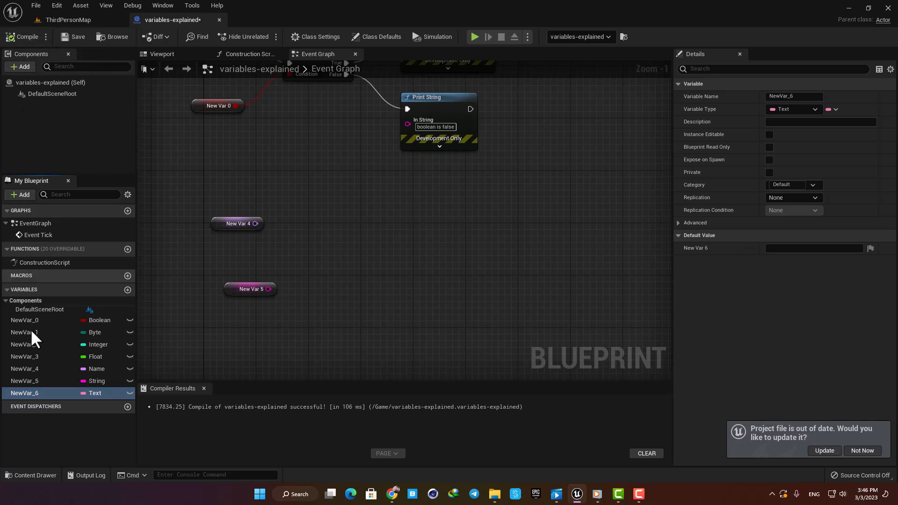
{"action": "double_click", "coordinate": [24, 393]}
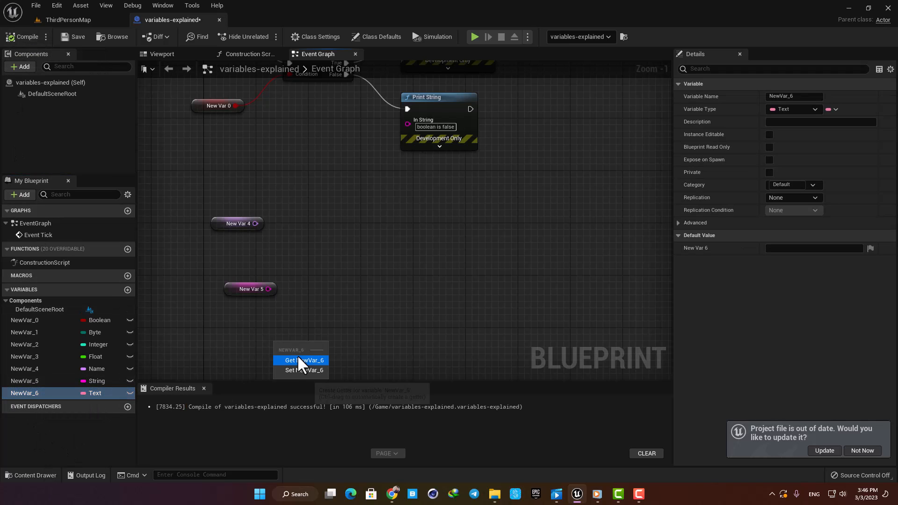
{"action": "left_click", "coordinate": [301, 360]}
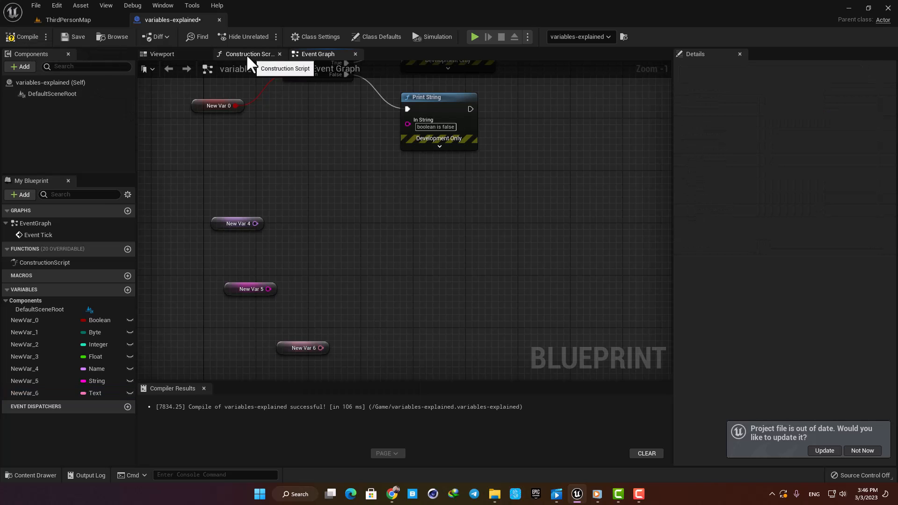
{"action": "left_click", "coordinate": [66, 20]}
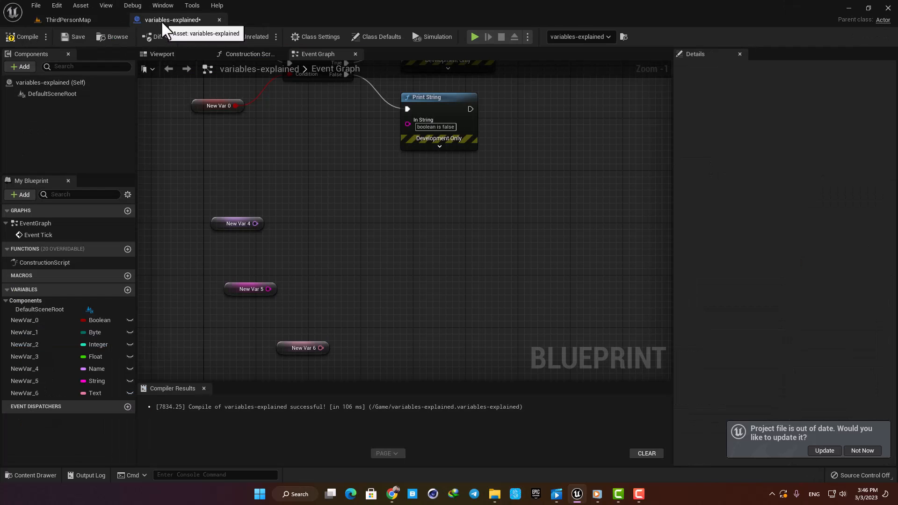
Set NewVar_6's default value to 'german' and add NewVar_7 as a Vector variable.
{"action": "left_click", "coordinate": [303, 347]}
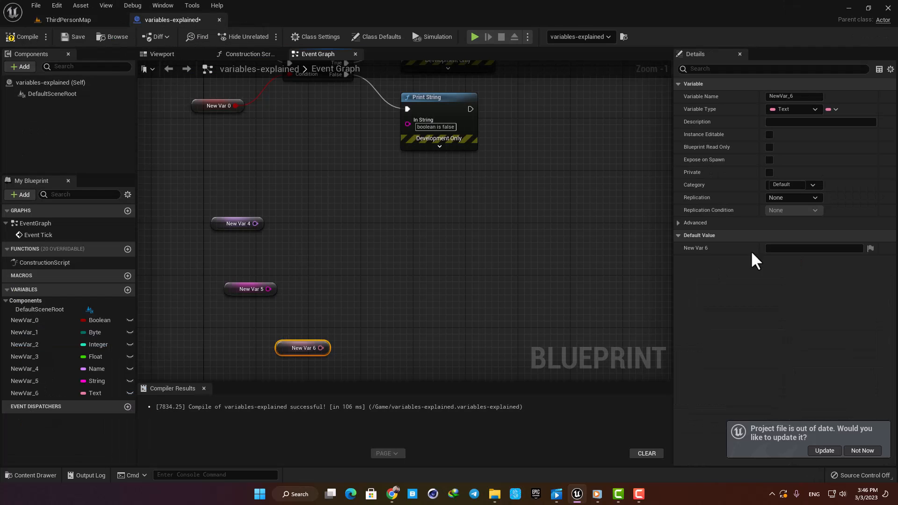
{"action": "left_click", "coordinate": [813, 248]}
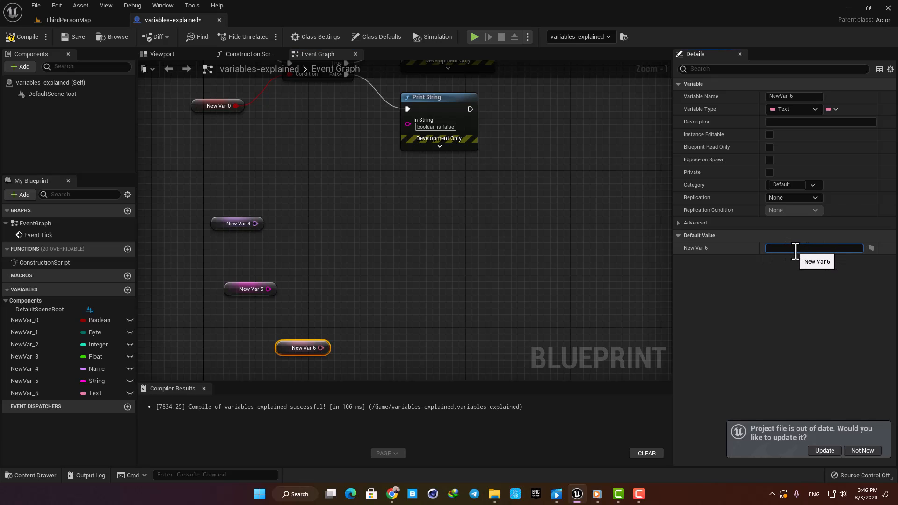
{"action": "type", "text": "english"}
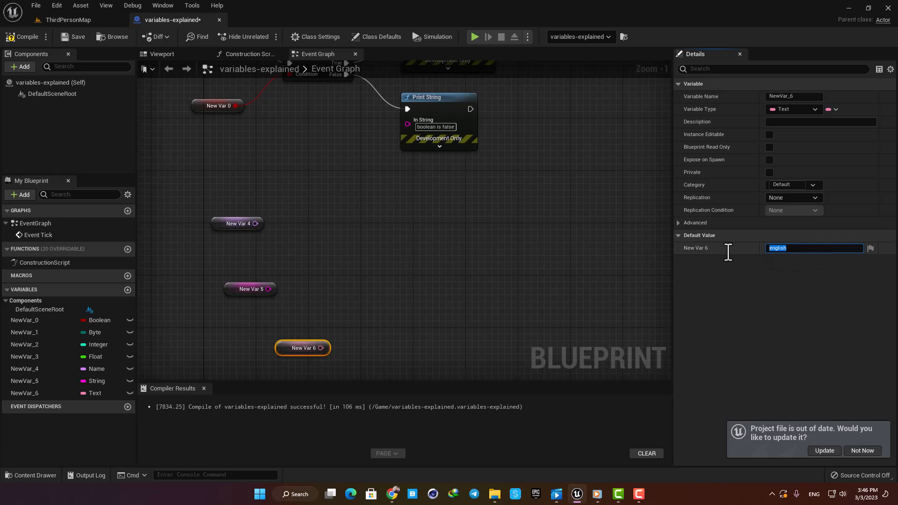
{"action": "type", "text": "german"}
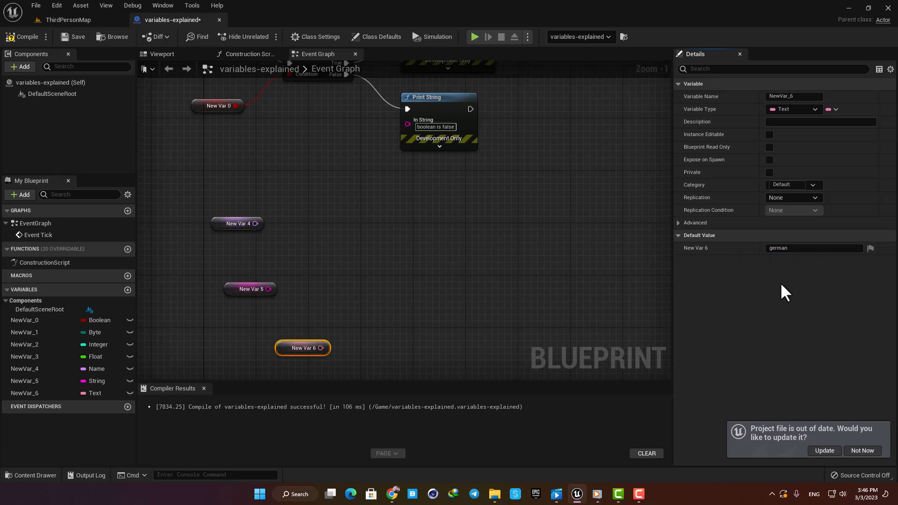
{"action": "mouse_move", "coordinate": [757, 289]}
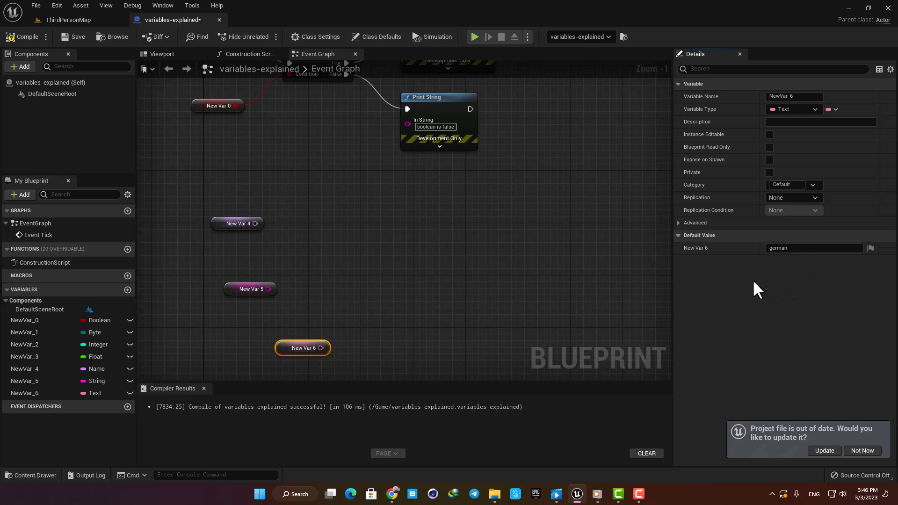
{"action": "mouse_move", "coordinate": [813, 248]}
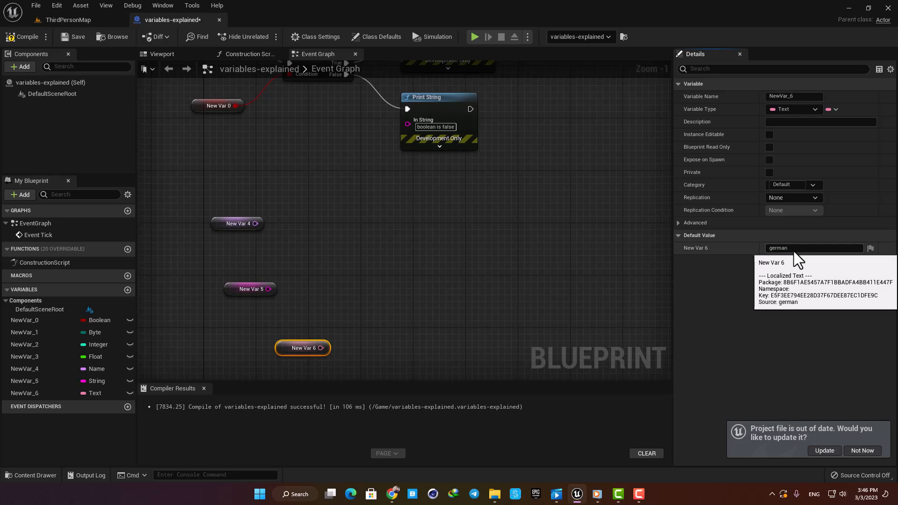
{"action": "mouse_move", "coordinate": [779, 286]}
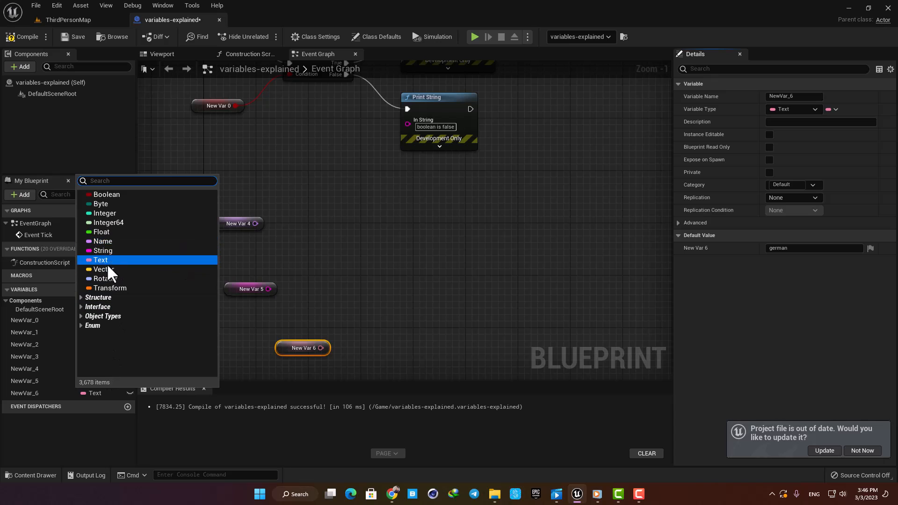
{"action": "left_click", "coordinate": [381, 237]}
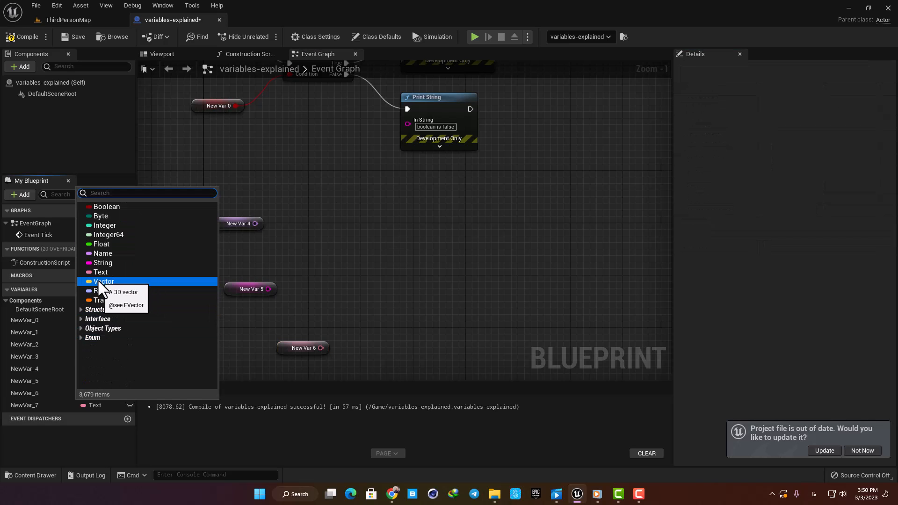
{"action": "left_click", "coordinate": [103, 281]}
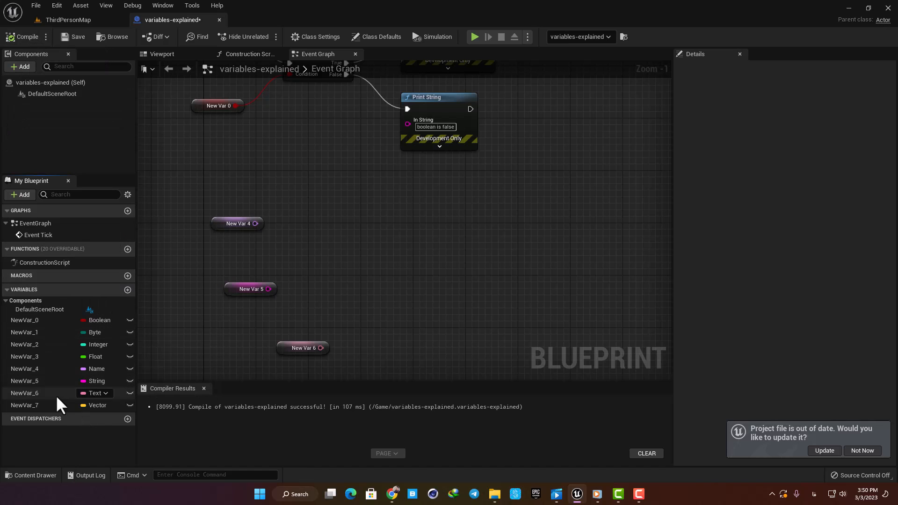
Expand NewVar_7's default value, then add Event BeginPlay followed by a Delay node.
{"action": "left_click", "coordinate": [24, 405]}
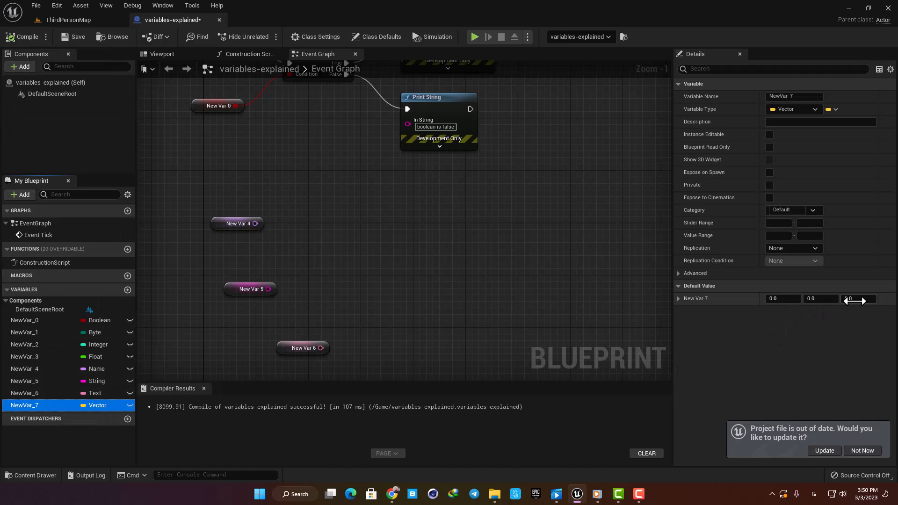
{"action": "left_click", "coordinate": [678, 298]}
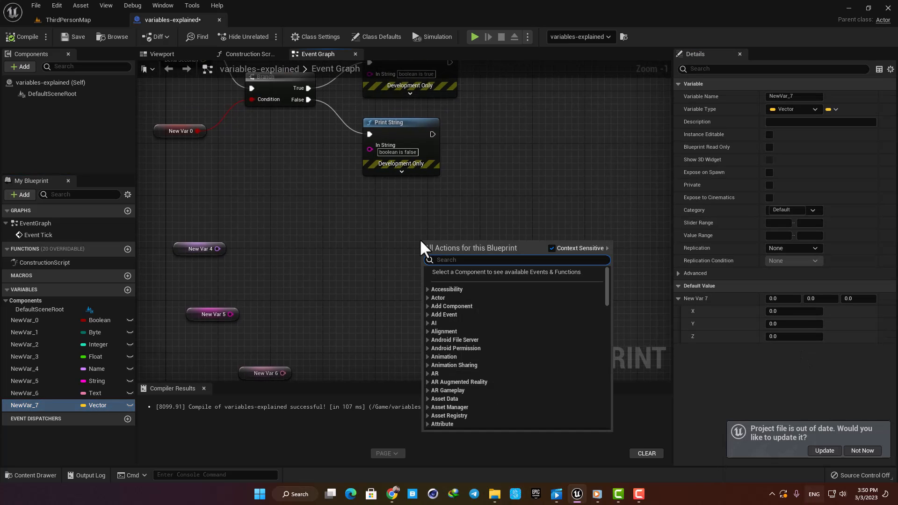
{"action": "type", "text": "even"}
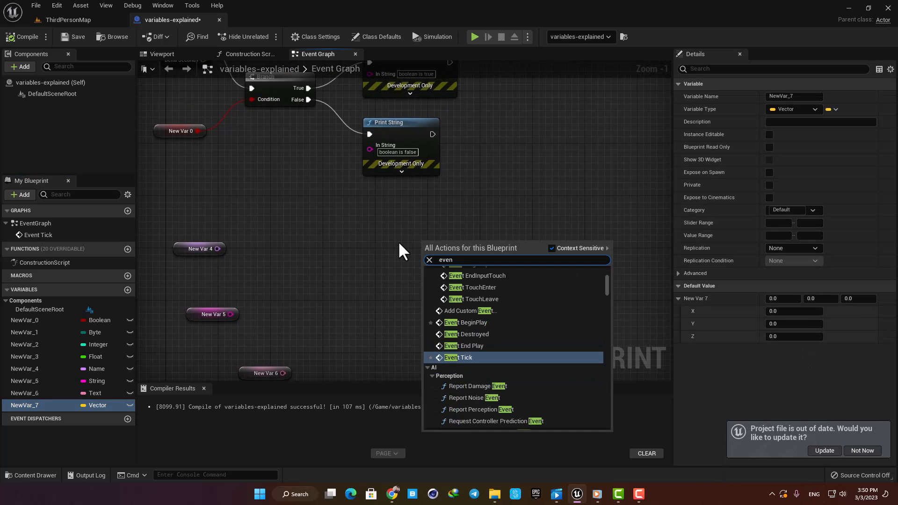
{"action": "left_click", "coordinate": [467, 322]}
{"action": "type", "text": "dela"}
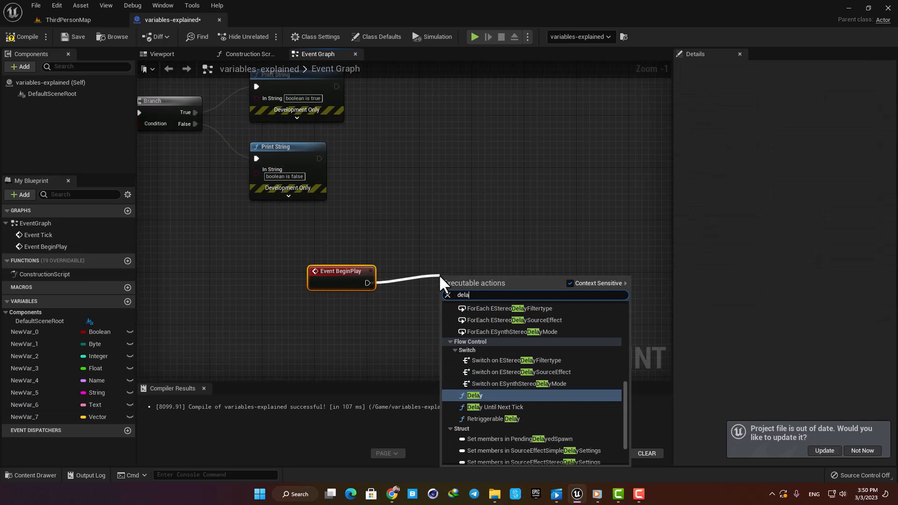
{"action": "left_click", "coordinate": [474, 395]}
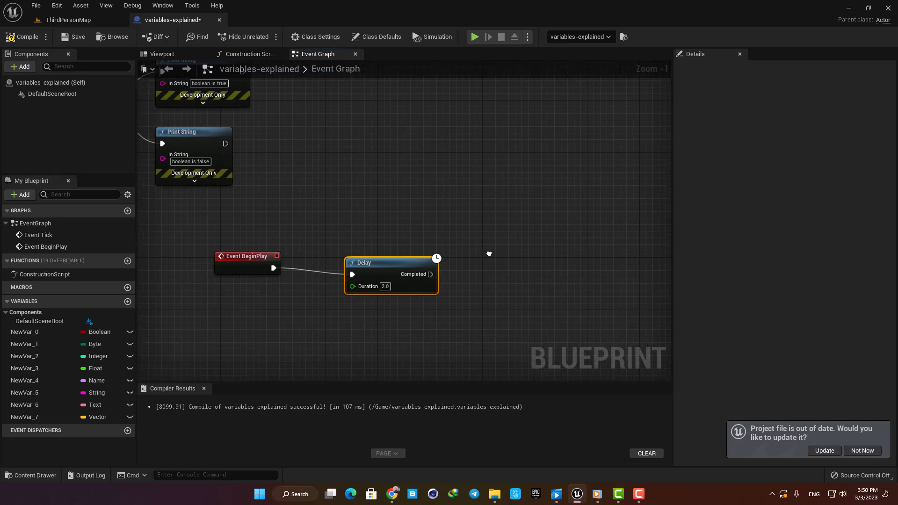
From Delay's Completed pin, add Spawn Emitter at Location using the P_Explosion template.
{"action": "left_click_drag", "start_coordinate": [431, 273], "coordinate": [509, 265]}
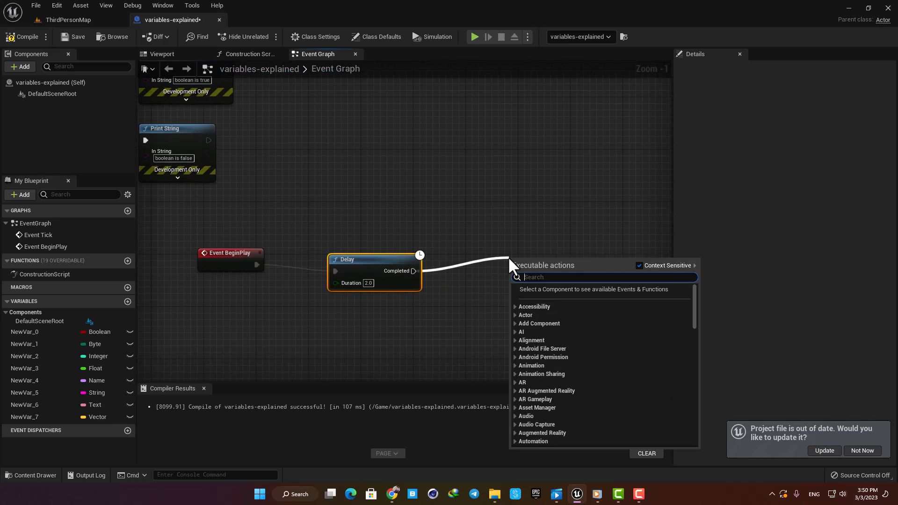
{"action": "type", "text": "spawn emi"}
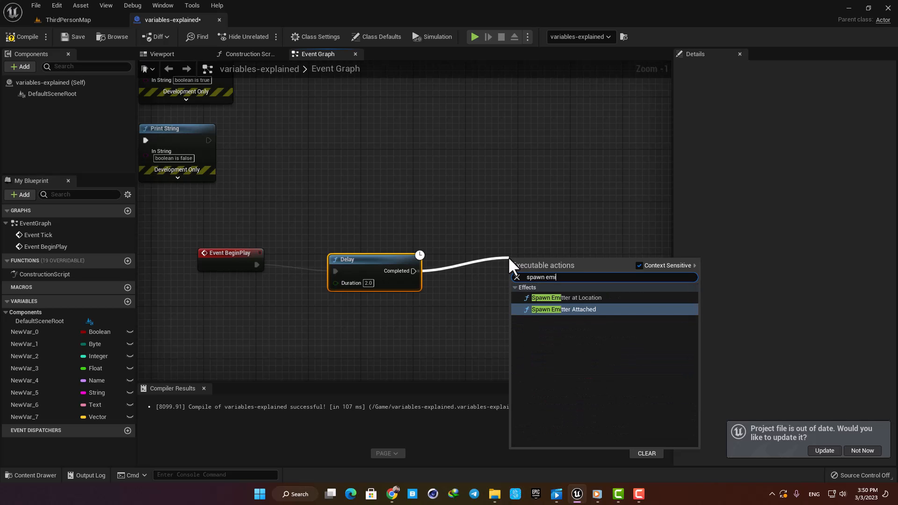
{"action": "left_click", "coordinate": [566, 297]}
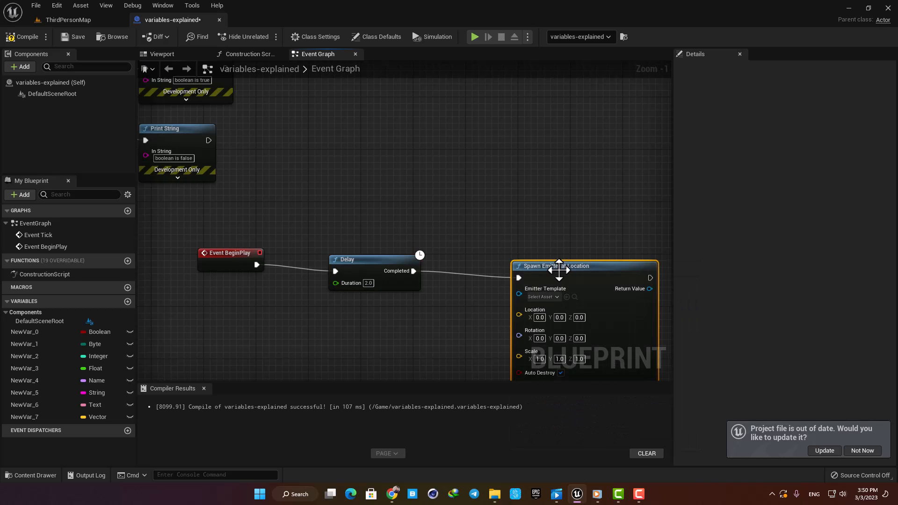
{"action": "left_click", "coordinate": [541, 296]}
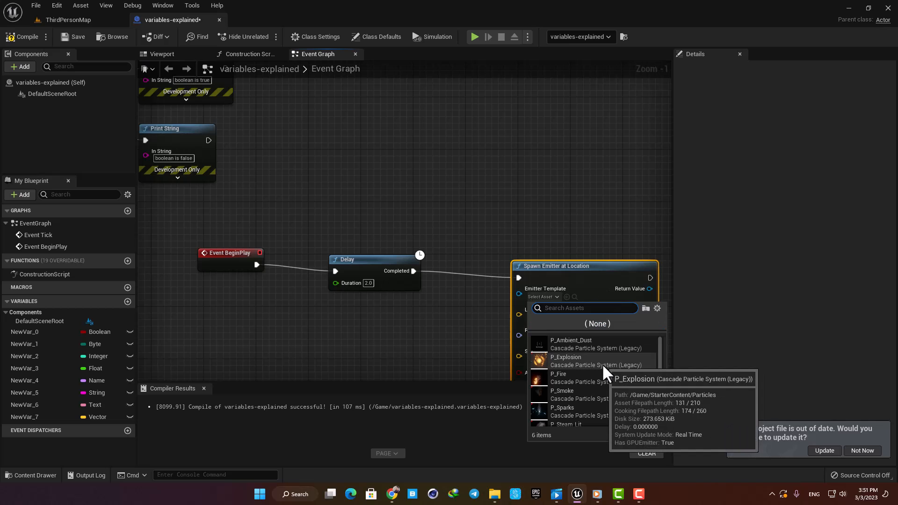
{"action": "left_click", "coordinate": [557, 373]}
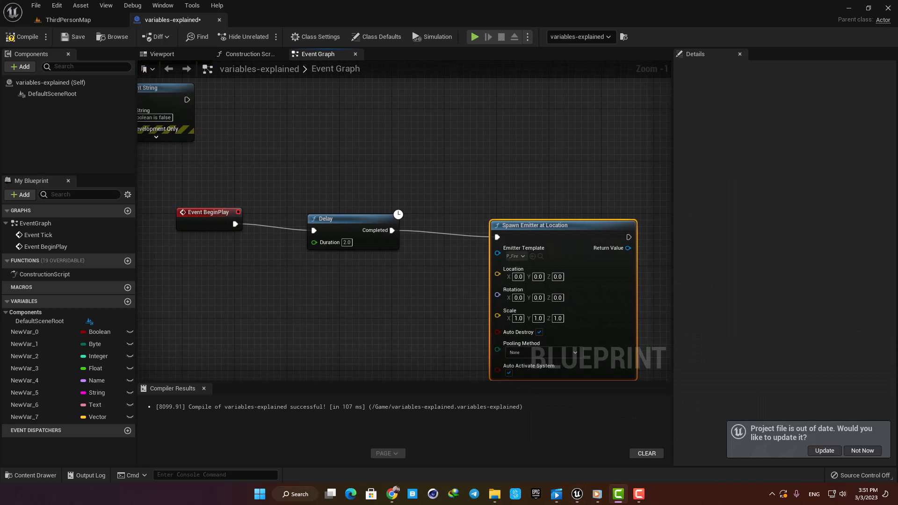
{"action": "mouse_move", "coordinate": [655, 344]}
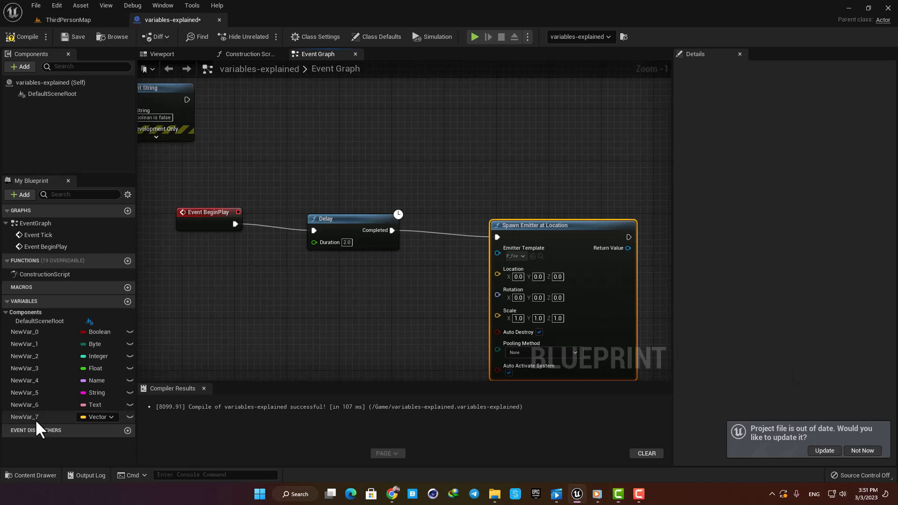
Place a NewVar_7 getter for the emitter location and play the level to test.
{"action": "left_click", "coordinate": [24, 416]}
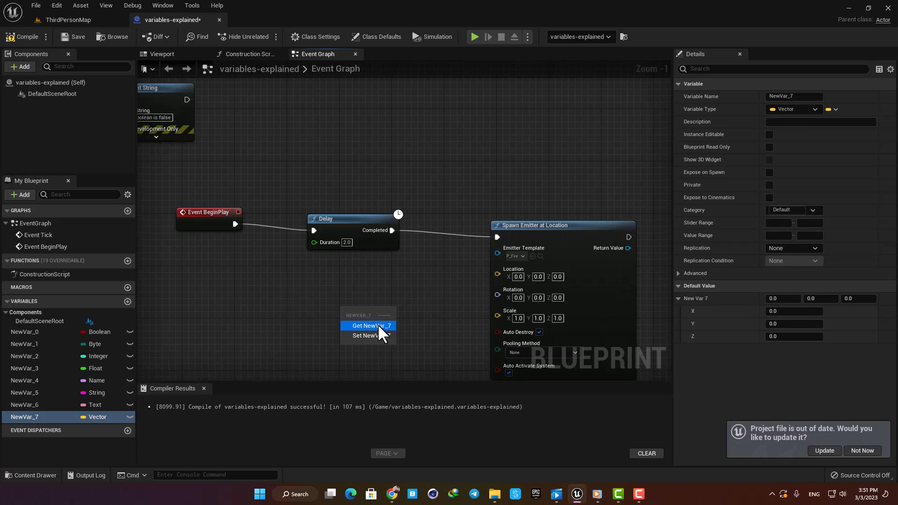
{"action": "left_click", "coordinate": [368, 326]}
{"action": "type", "text": "500"}
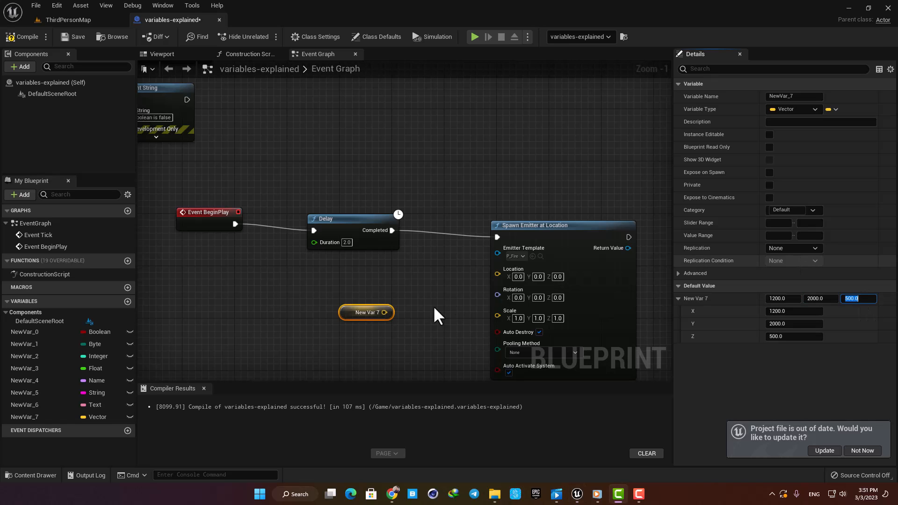
{"action": "scroll", "scroll_direction": "down", "scroll_amount": 3}
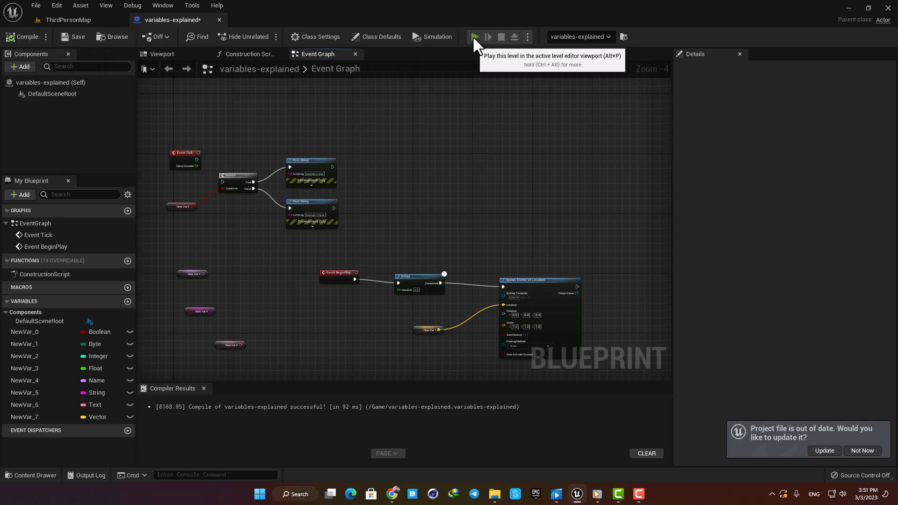
{"action": "left_click", "coordinate": [475, 37]}
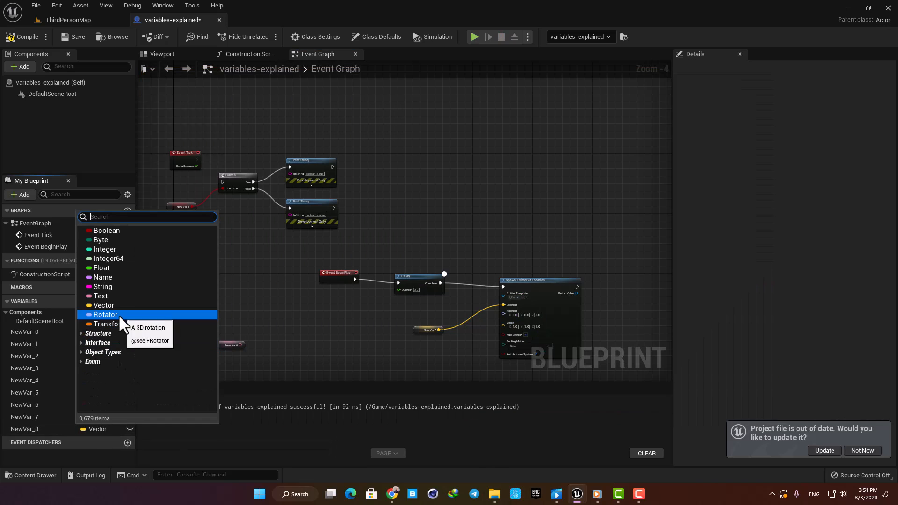
Set NewVar_8's variable type to Rotator.
{"action": "left_click", "coordinate": [106, 315]}
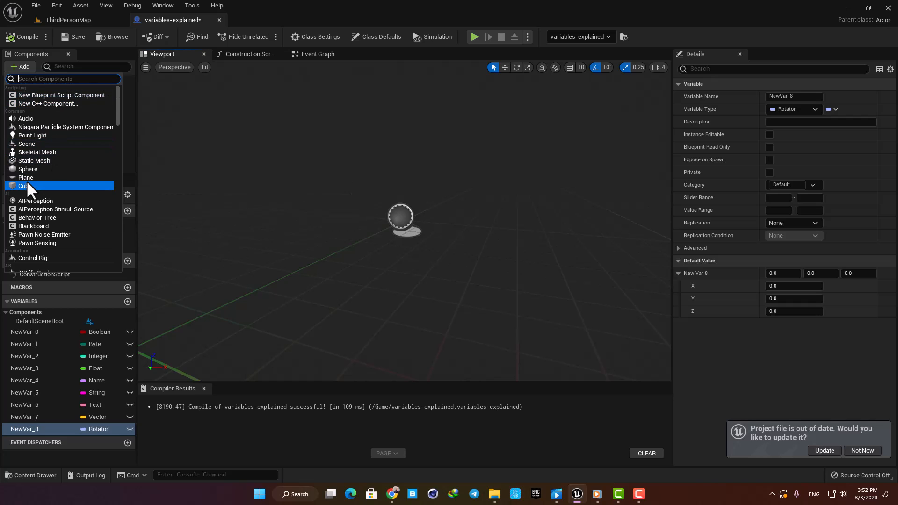
Add a Cube component to the actor.
{"action": "left_click", "coordinate": [316, 54]}
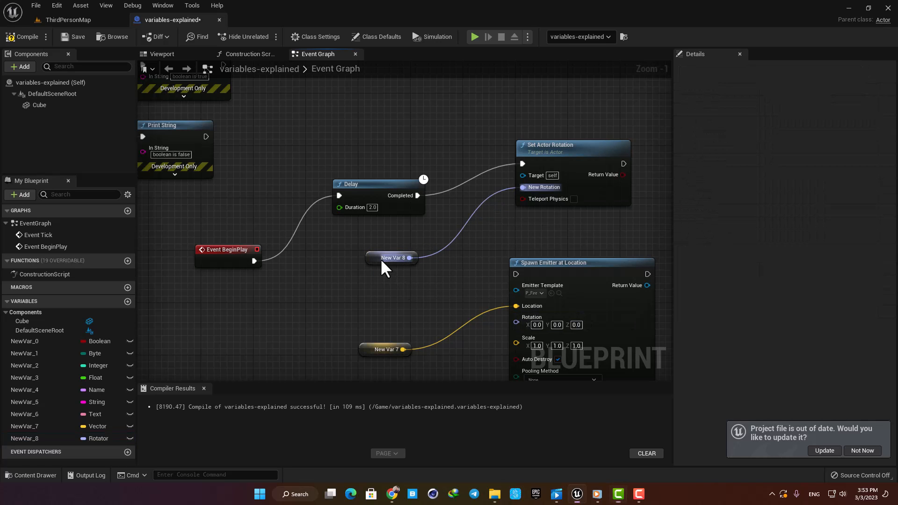
Give NewVar_8 a default rotation of 56, 31, 168, compile, and play the level.
{"action": "left_click", "coordinate": [392, 257]}
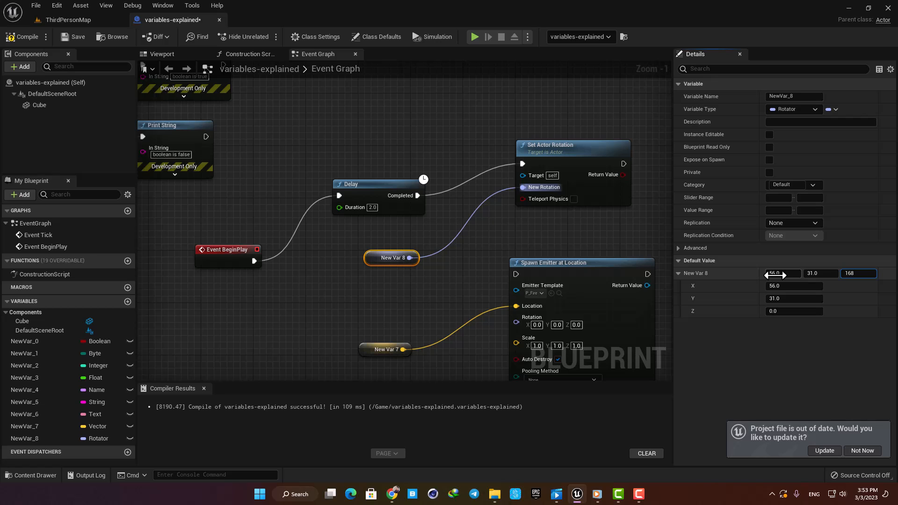
{"action": "type", "text": "168.0"}
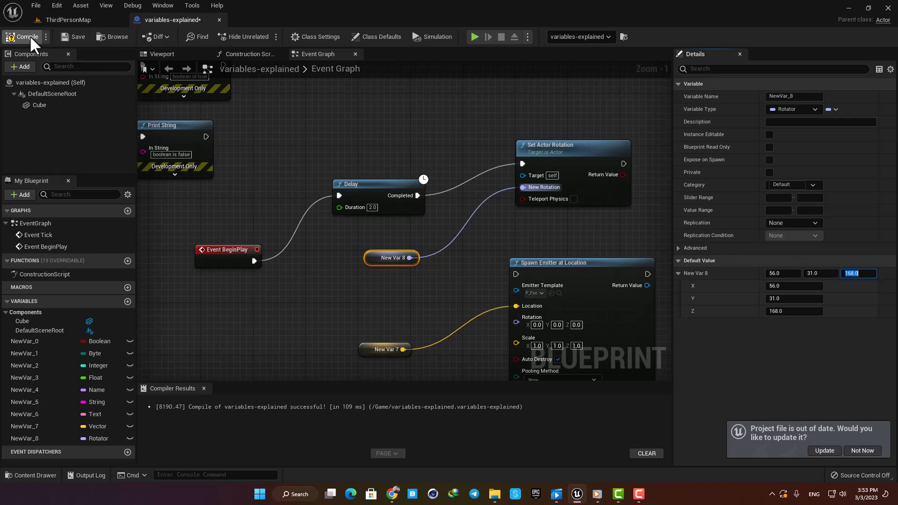
{"action": "left_click", "coordinate": [23, 37]}
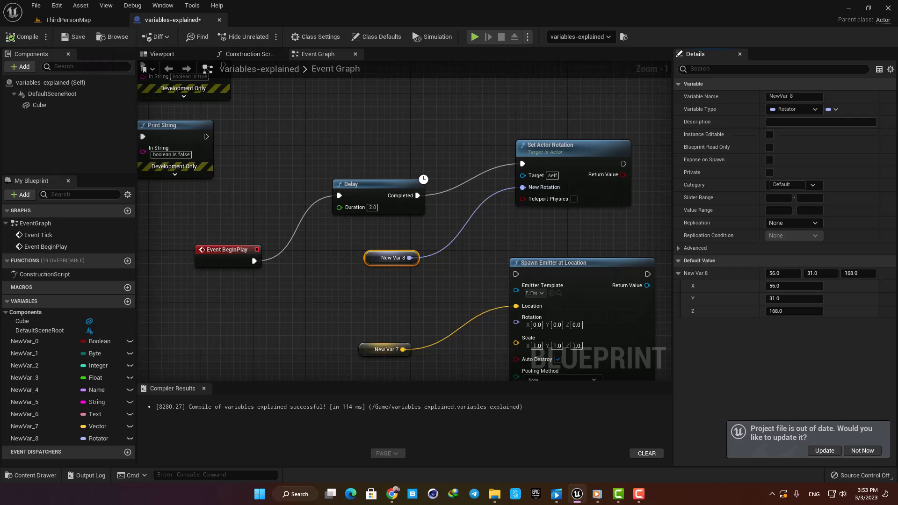
{"action": "left_click", "coordinate": [474, 36]}
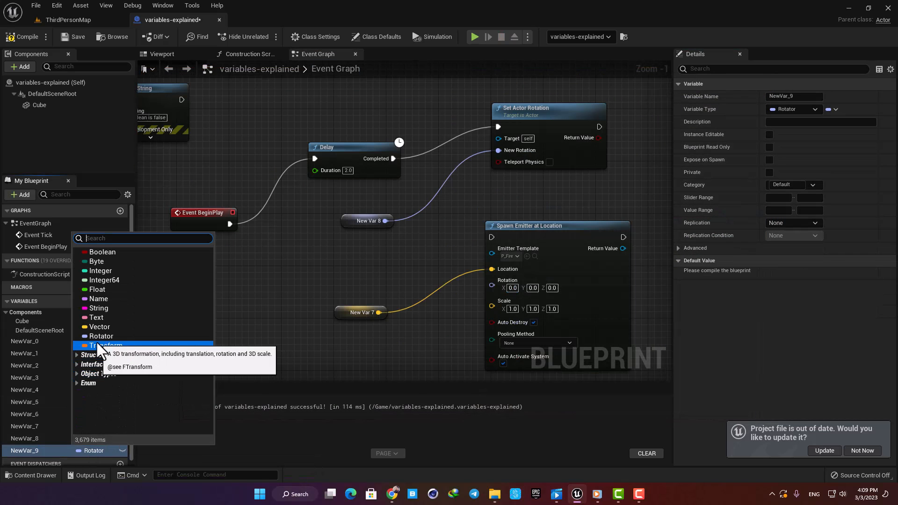
Make NewVar_9 a Transform variable and expand its default location, rotation and scale.
{"action": "left_click", "coordinate": [103, 346]}
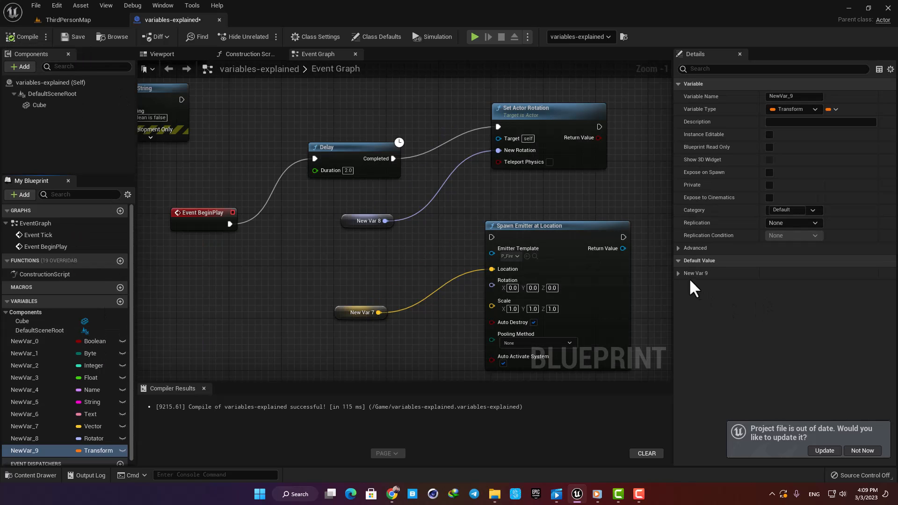
{"action": "left_click", "coordinate": [678, 273]}
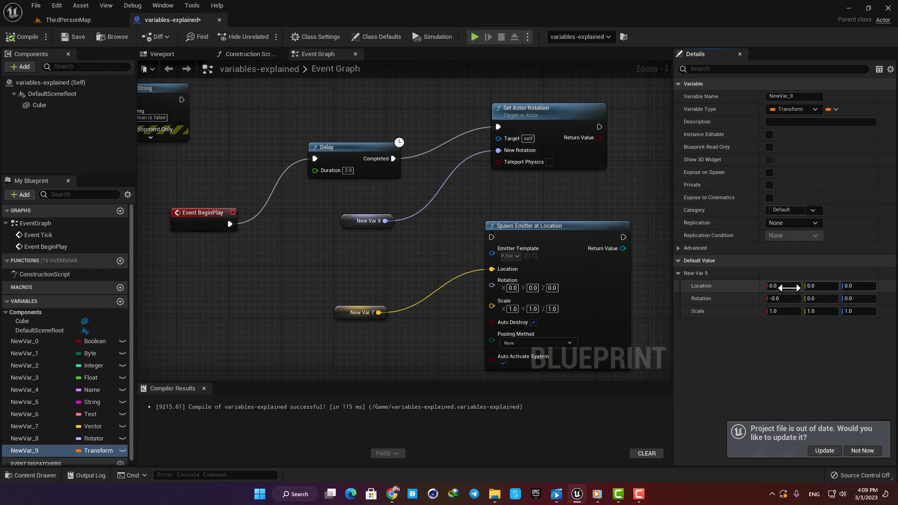
{"action": "mouse_move", "coordinate": [461, 349]}
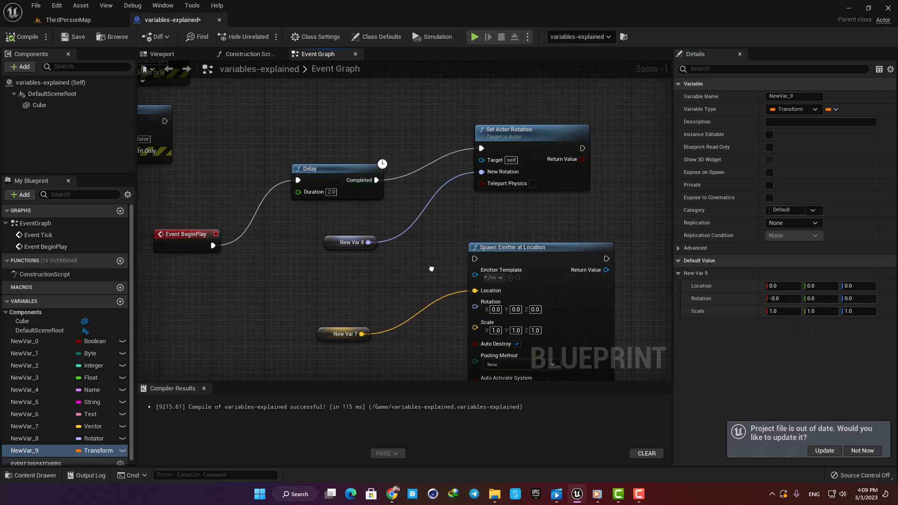
{"action": "mouse_move", "coordinate": [298, 346]}
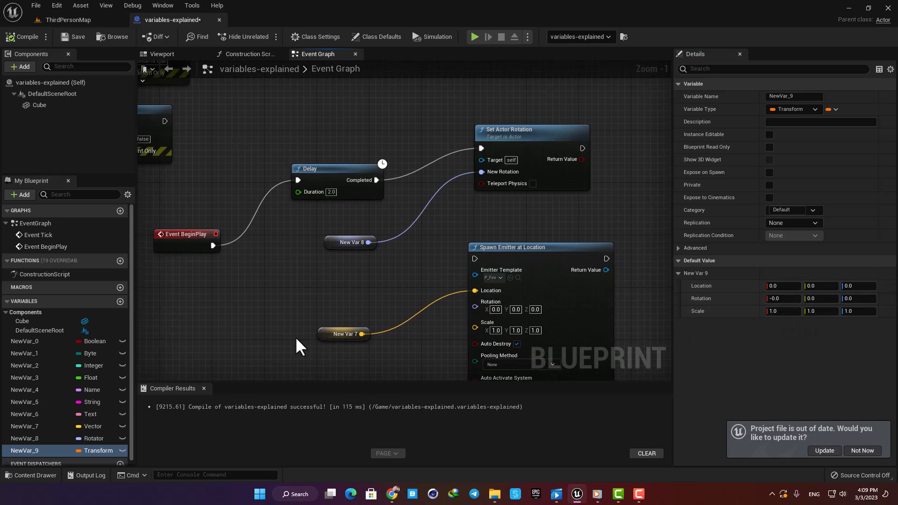
{"action": "left_click", "coordinate": [322, 142]}
{"action": "type", "text": "set transform"}
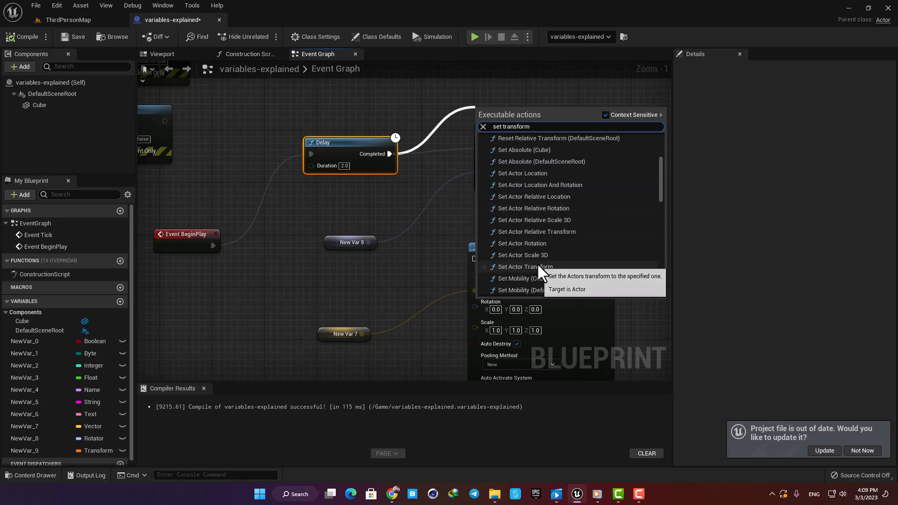
Add Set Actor Transform, fill NewVar_9's location, rotation and scale defaults, compile and test.
{"action": "left_click", "coordinate": [524, 266]}
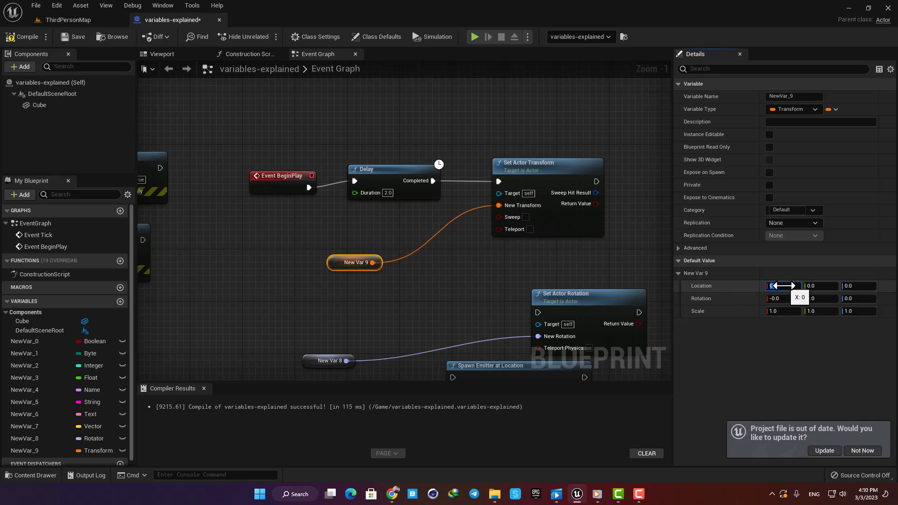
{"action": "left_click", "coordinate": [783, 286]}
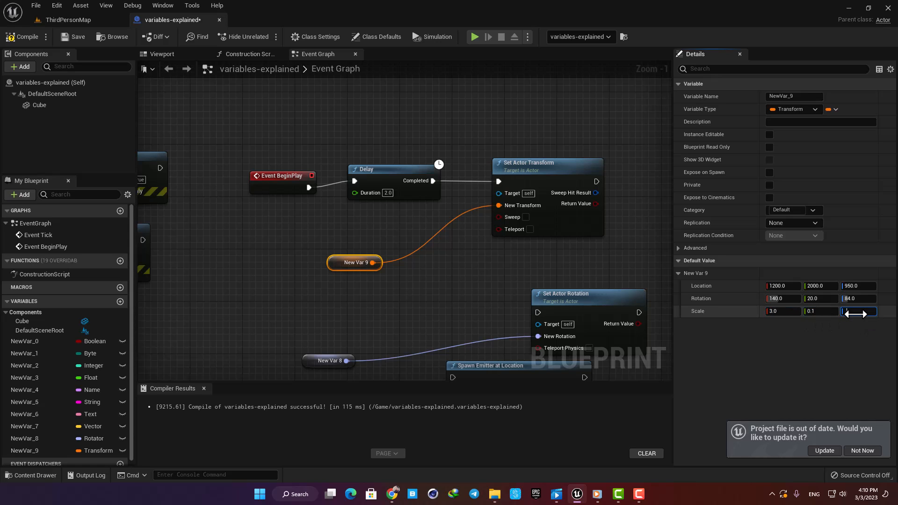
{"action": "type", "text": "0.7"}
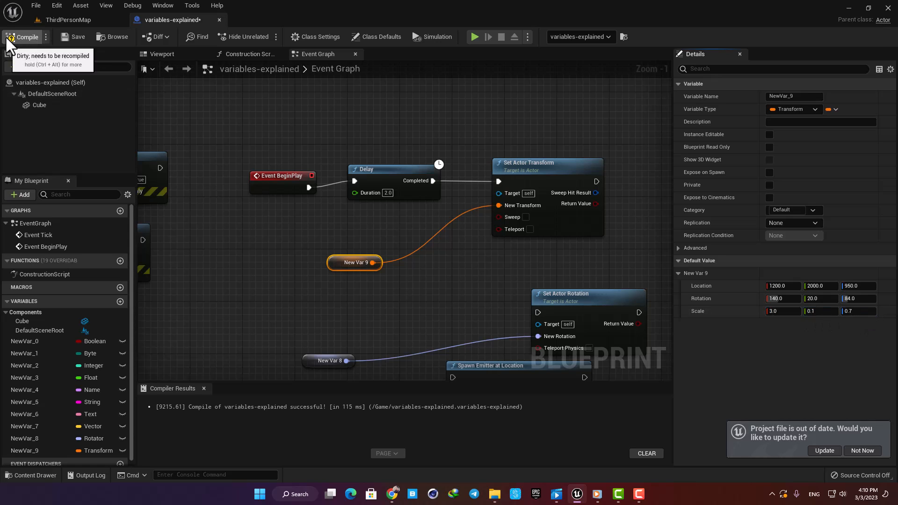
{"action": "left_click", "coordinate": [26, 37]}
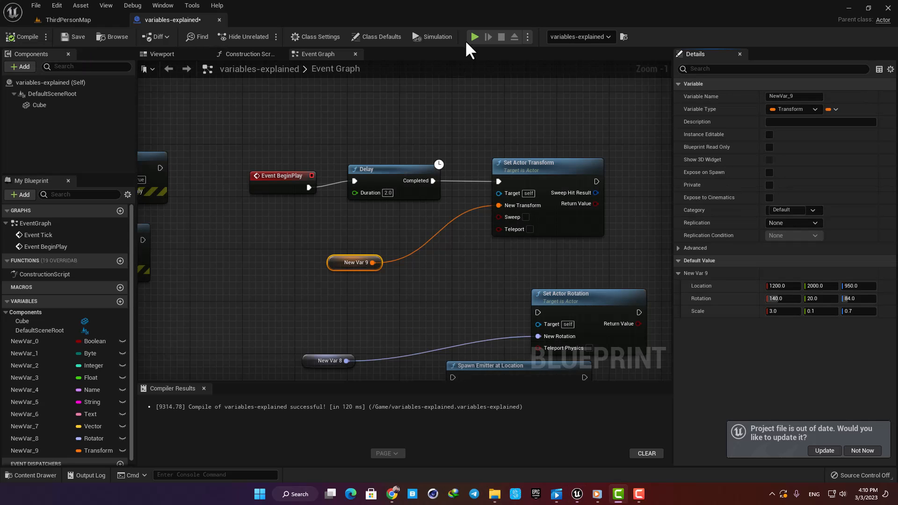
{"action": "left_click", "coordinate": [472, 37]}
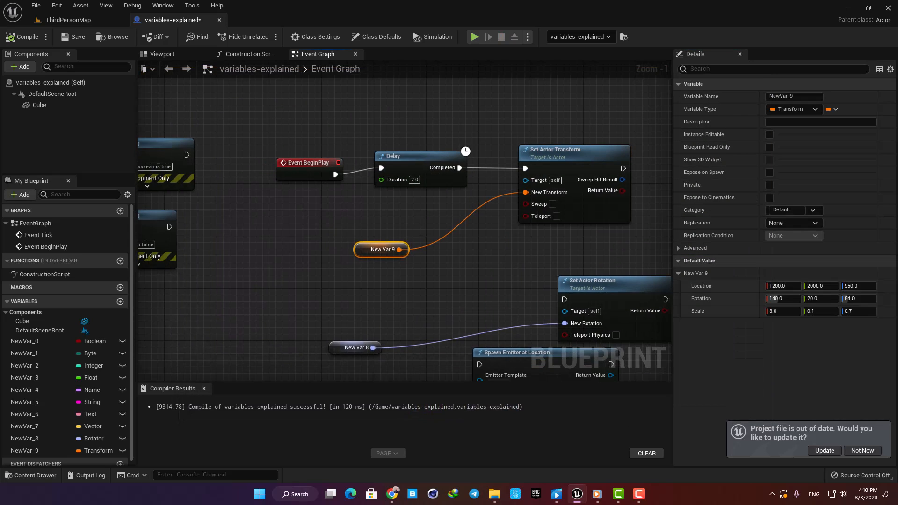
{"action": "scroll", "scroll_direction": "down", "scroll_amount": 3}
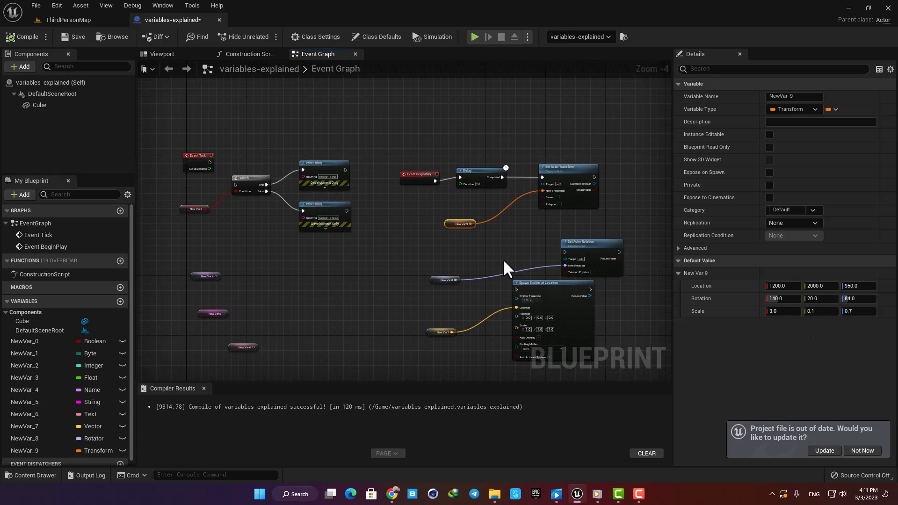
{"action": "scroll", "scroll_direction": "down", "scroll_amount": 3}
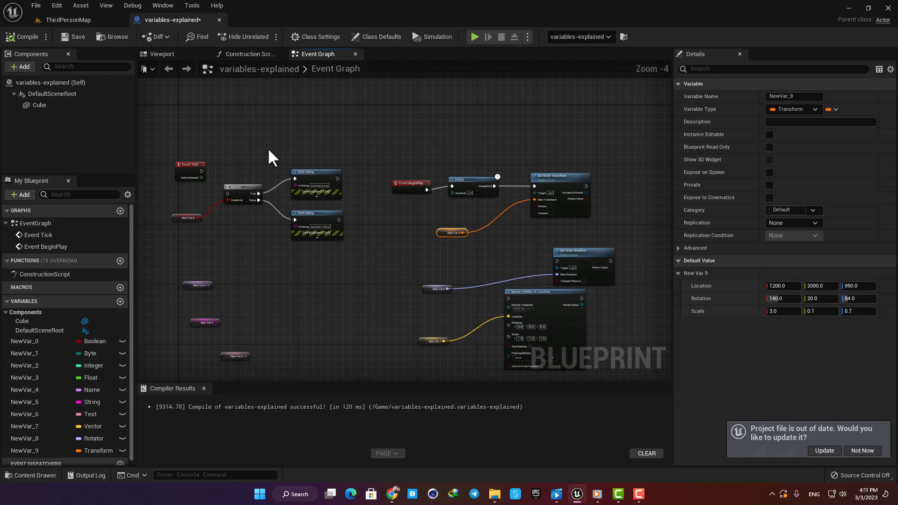
{"action": "mouse_move", "coordinate": [397, 110]}
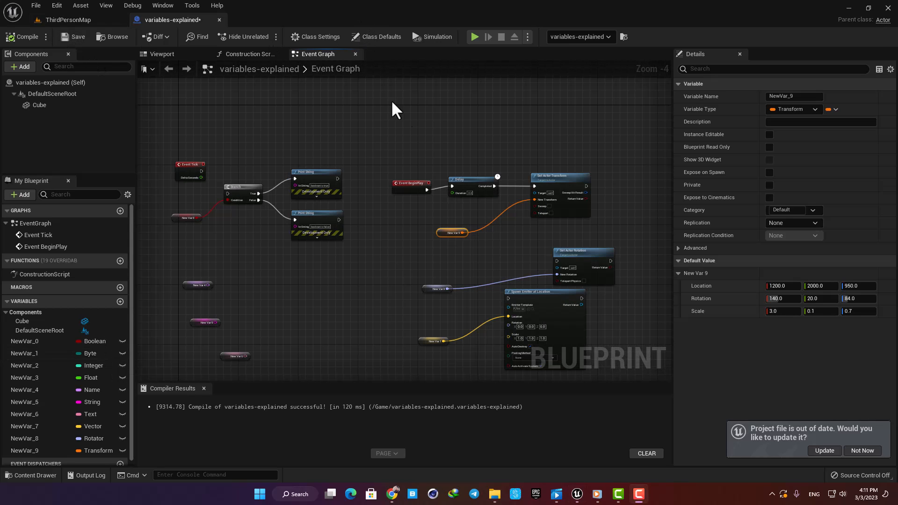
{"action": "mouse_move", "coordinate": [447, 178]}
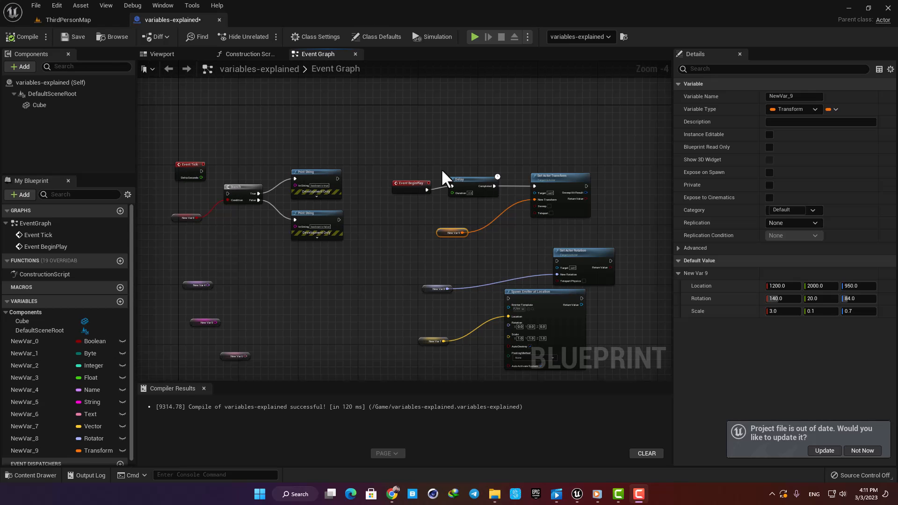